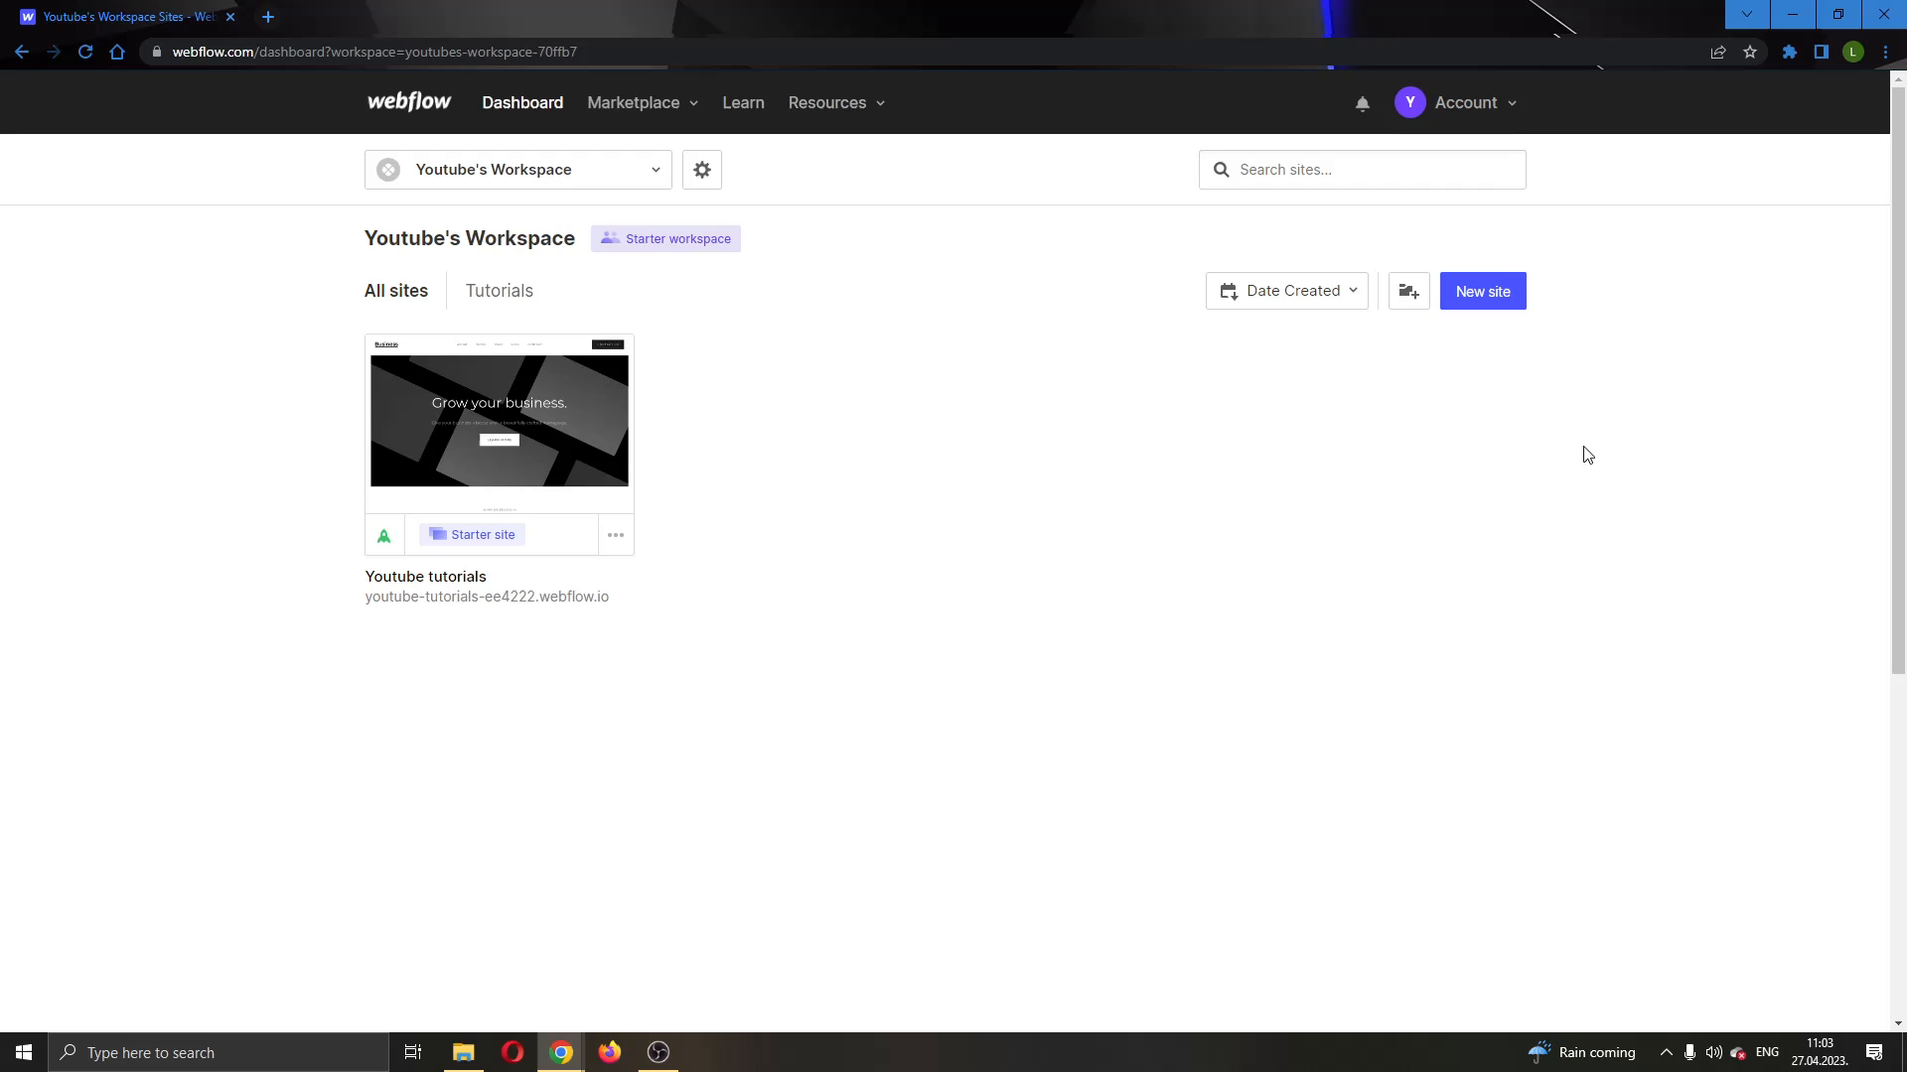
mouse_move(1438, 448)
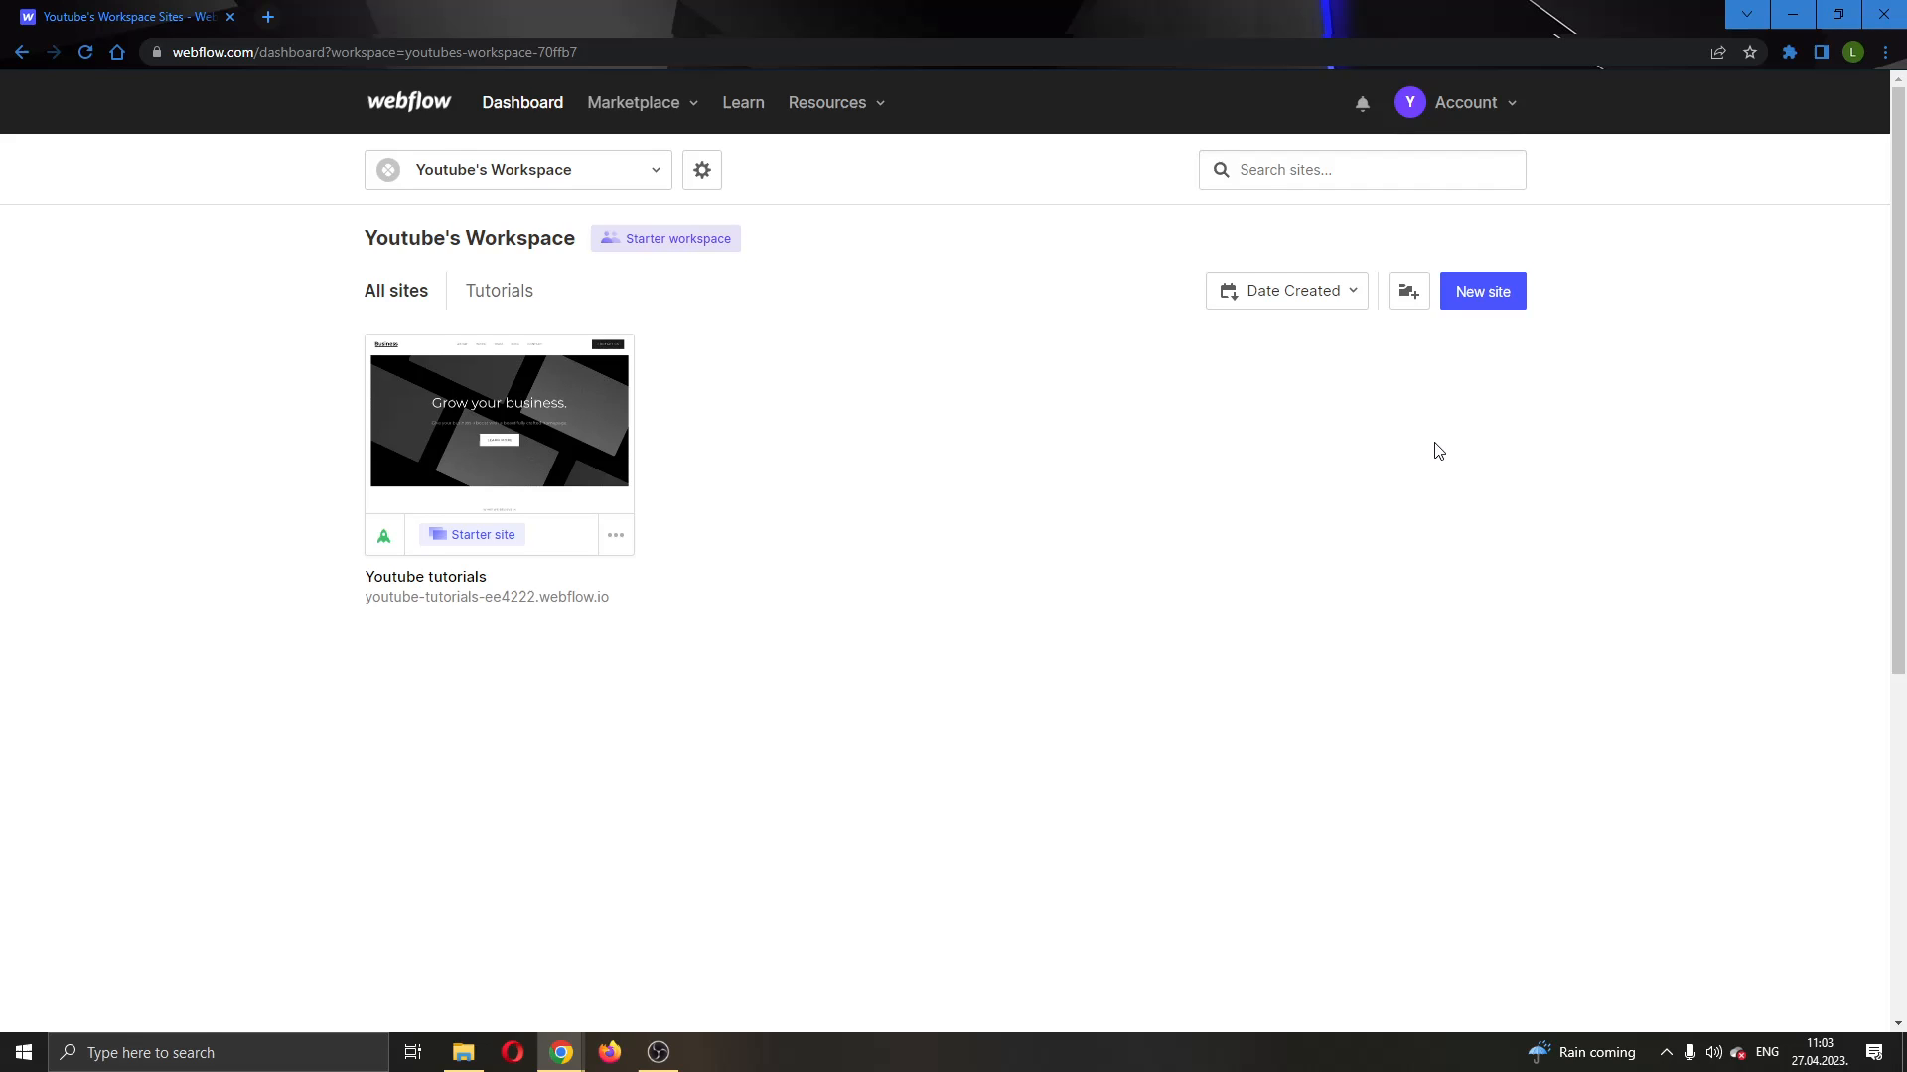
mouse_move(1400, 459)
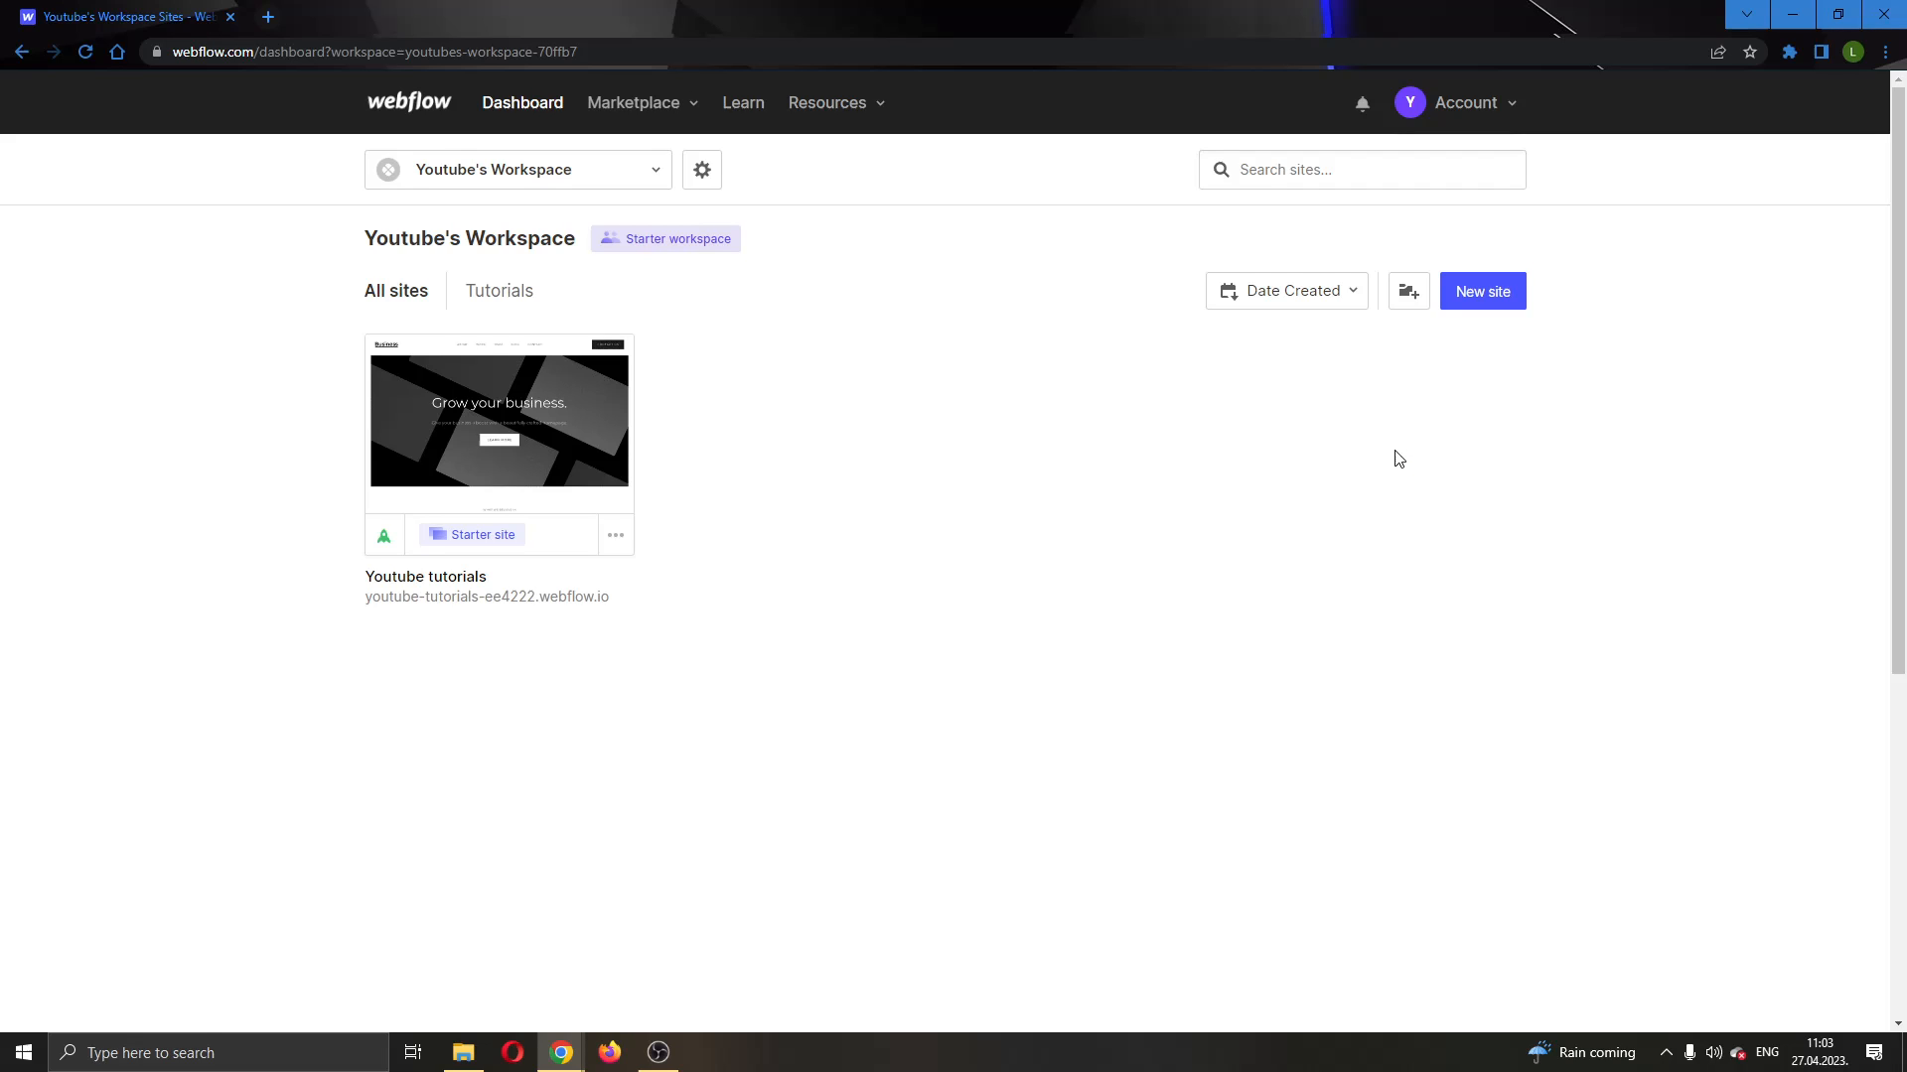
mouse_move(1398, 464)
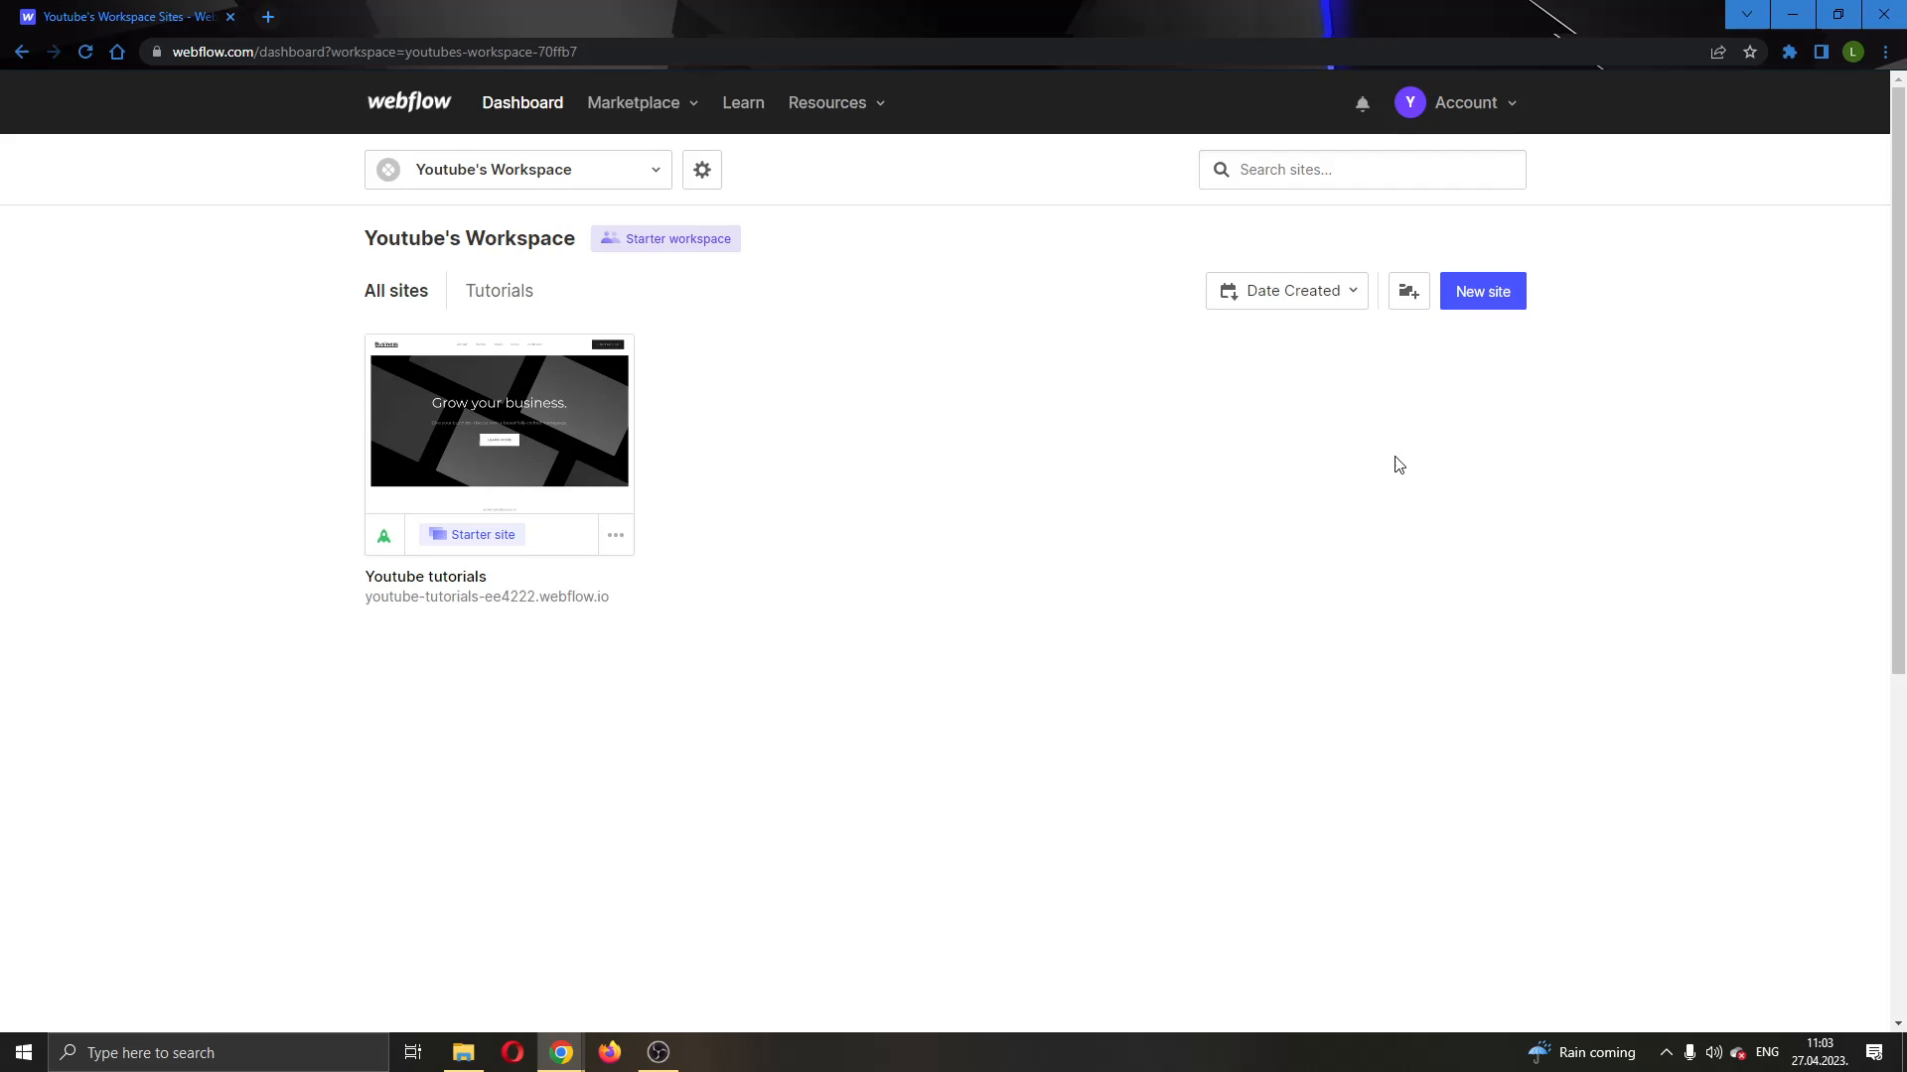
mouse_move(1398, 473)
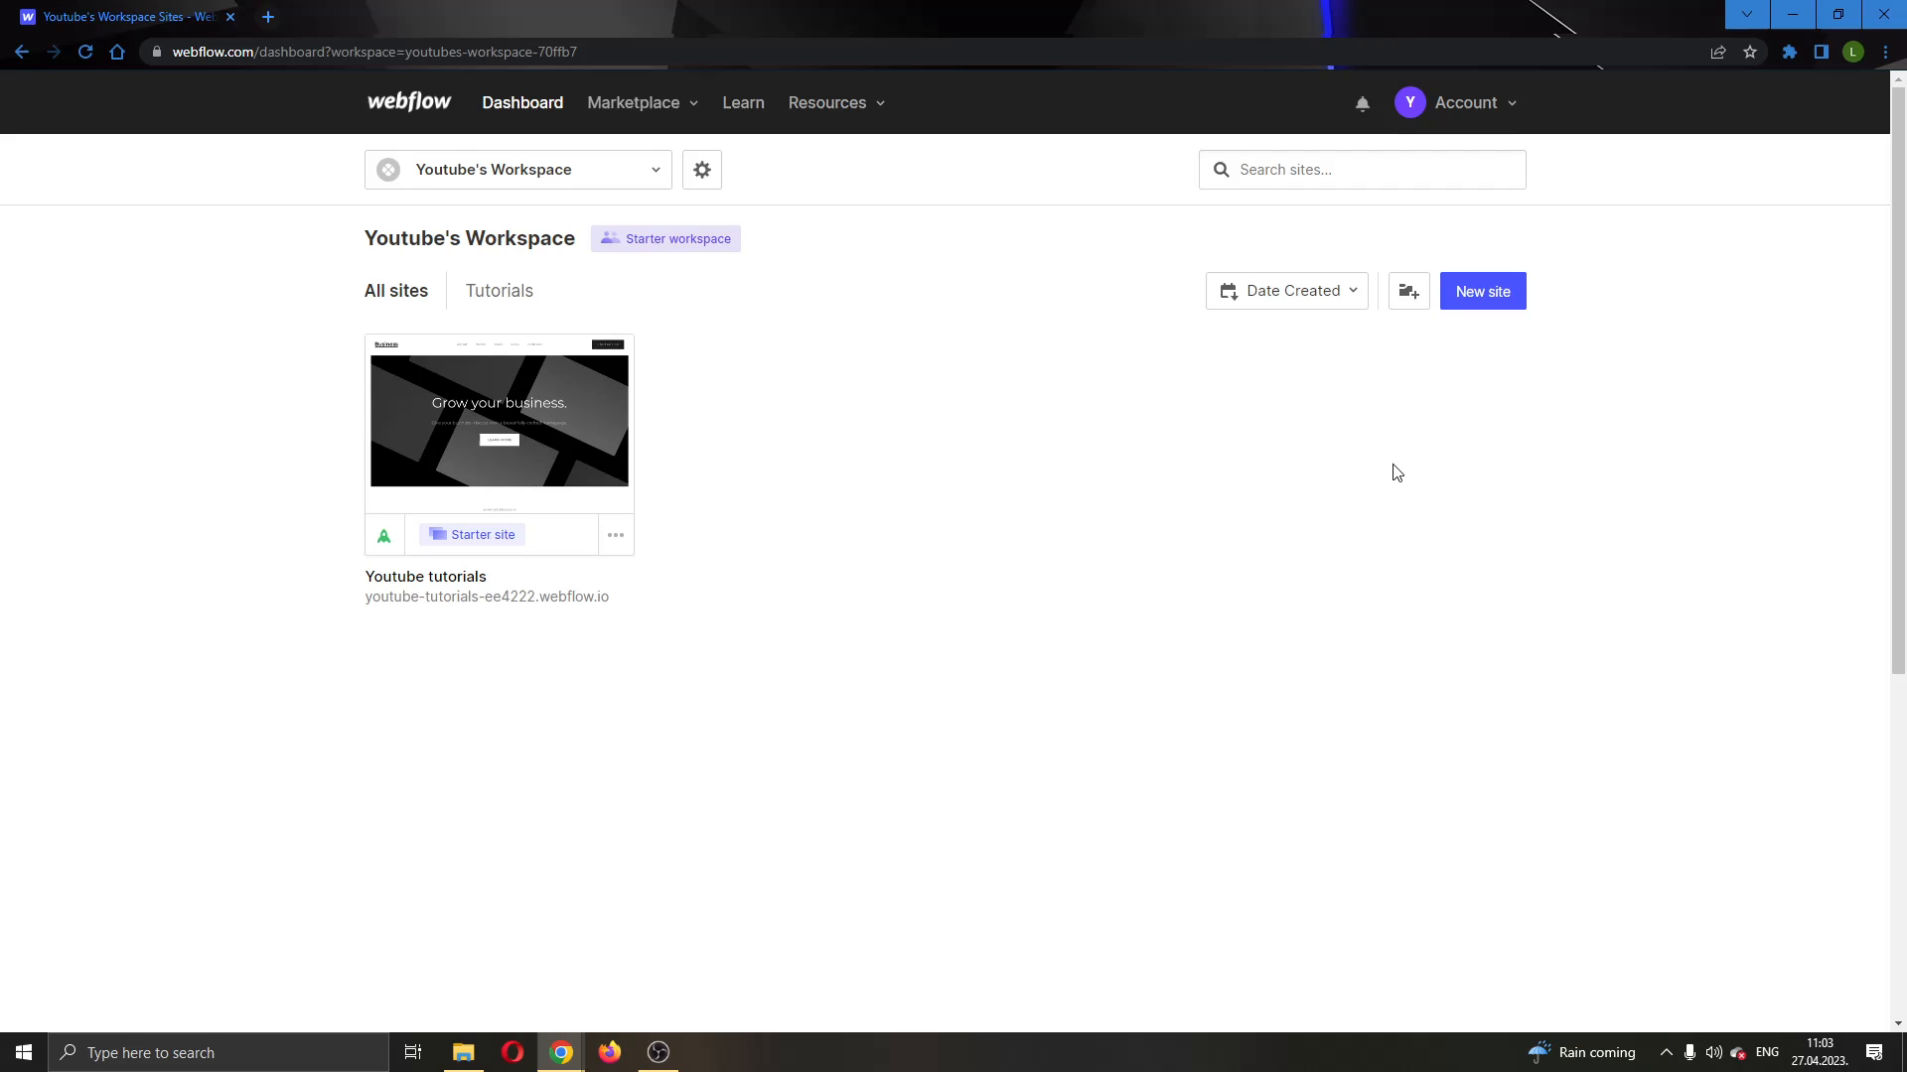
mouse_move(1454, 450)
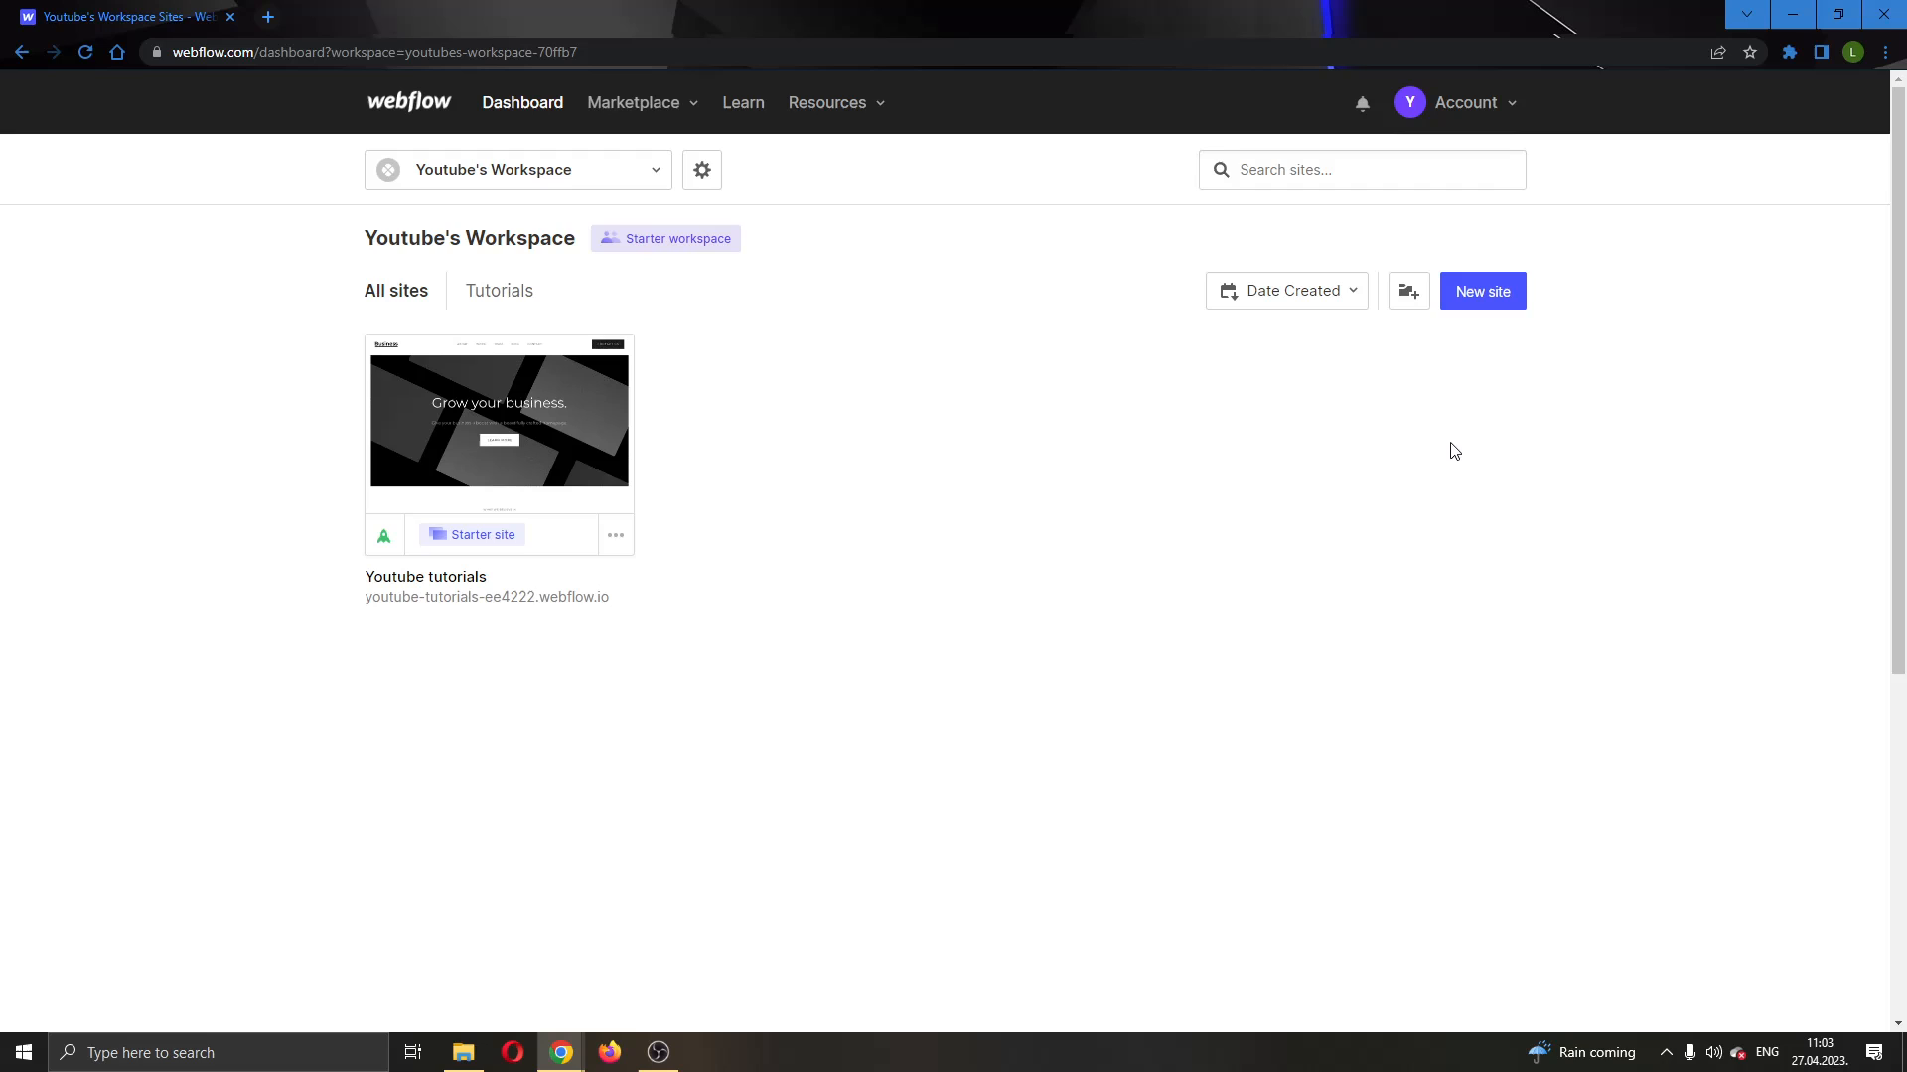
mouse_move(955, 395)
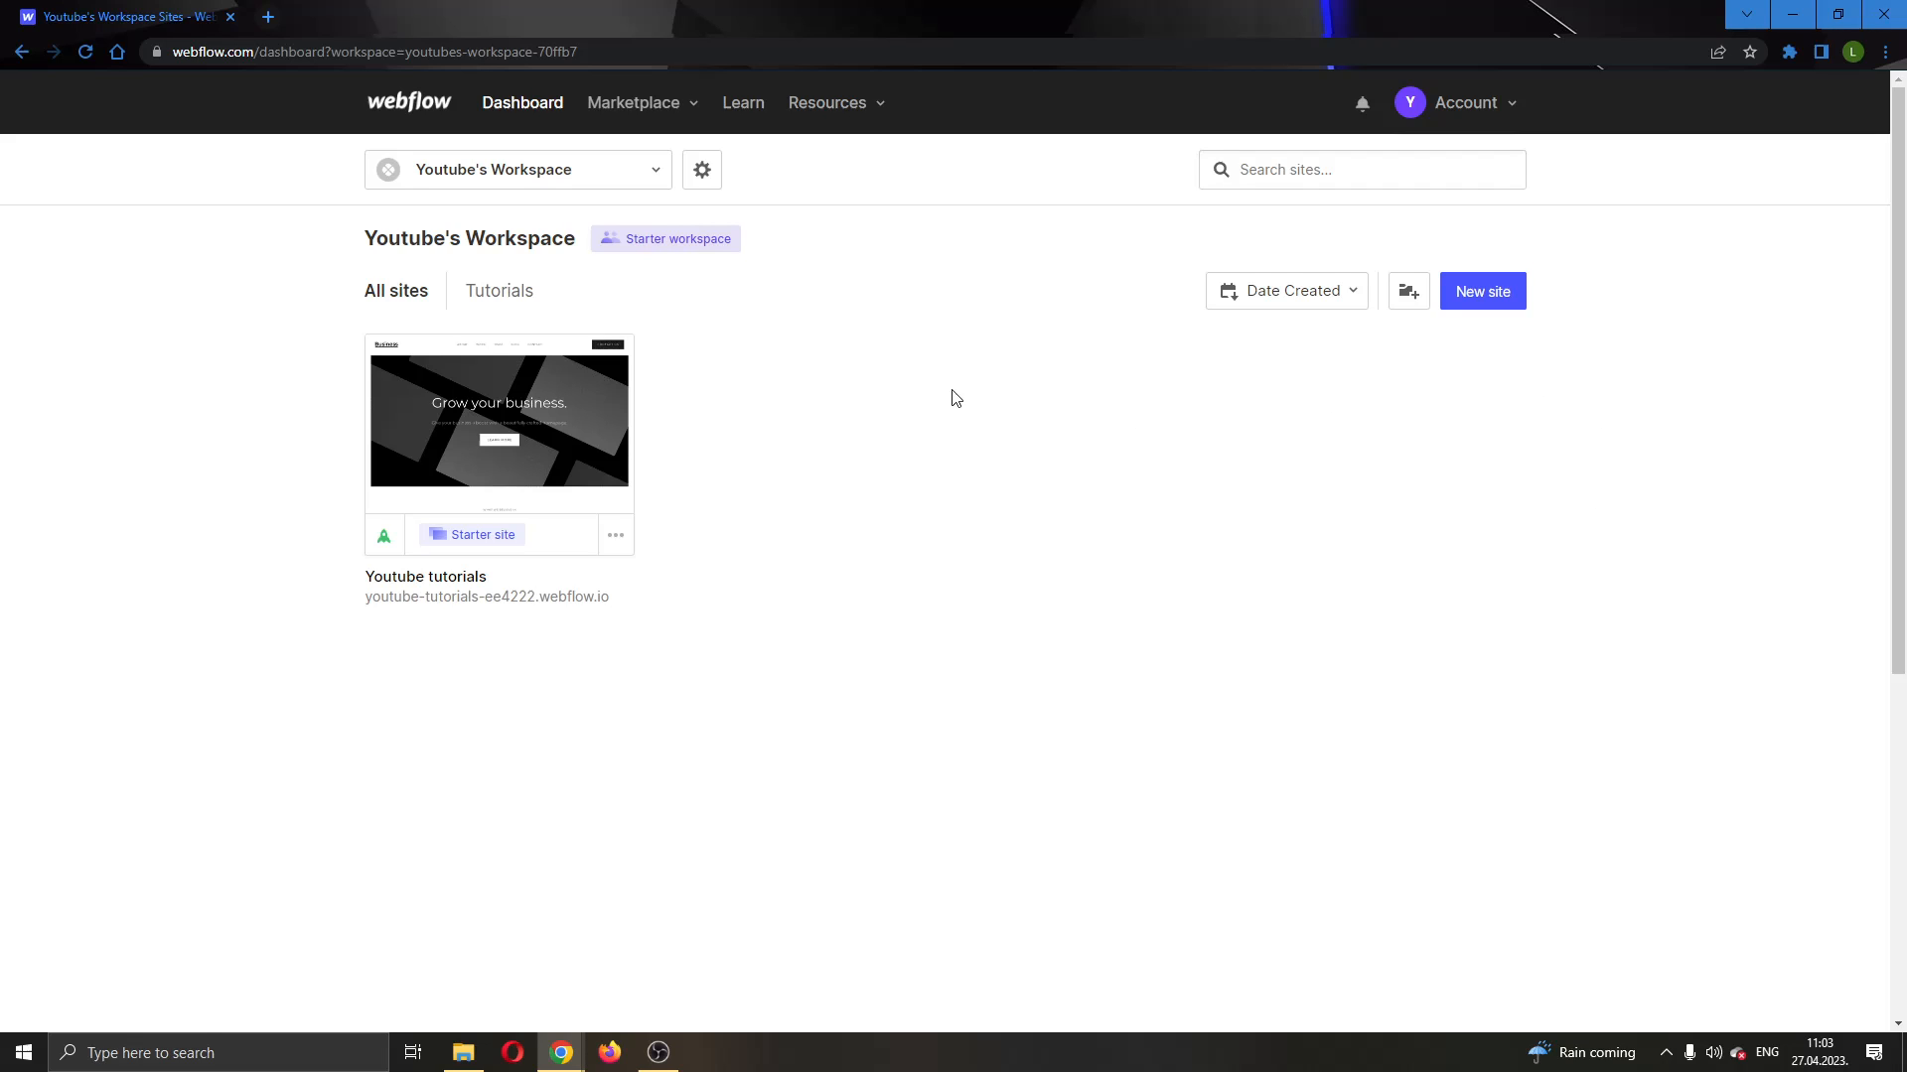
mouse_move(271, 145)
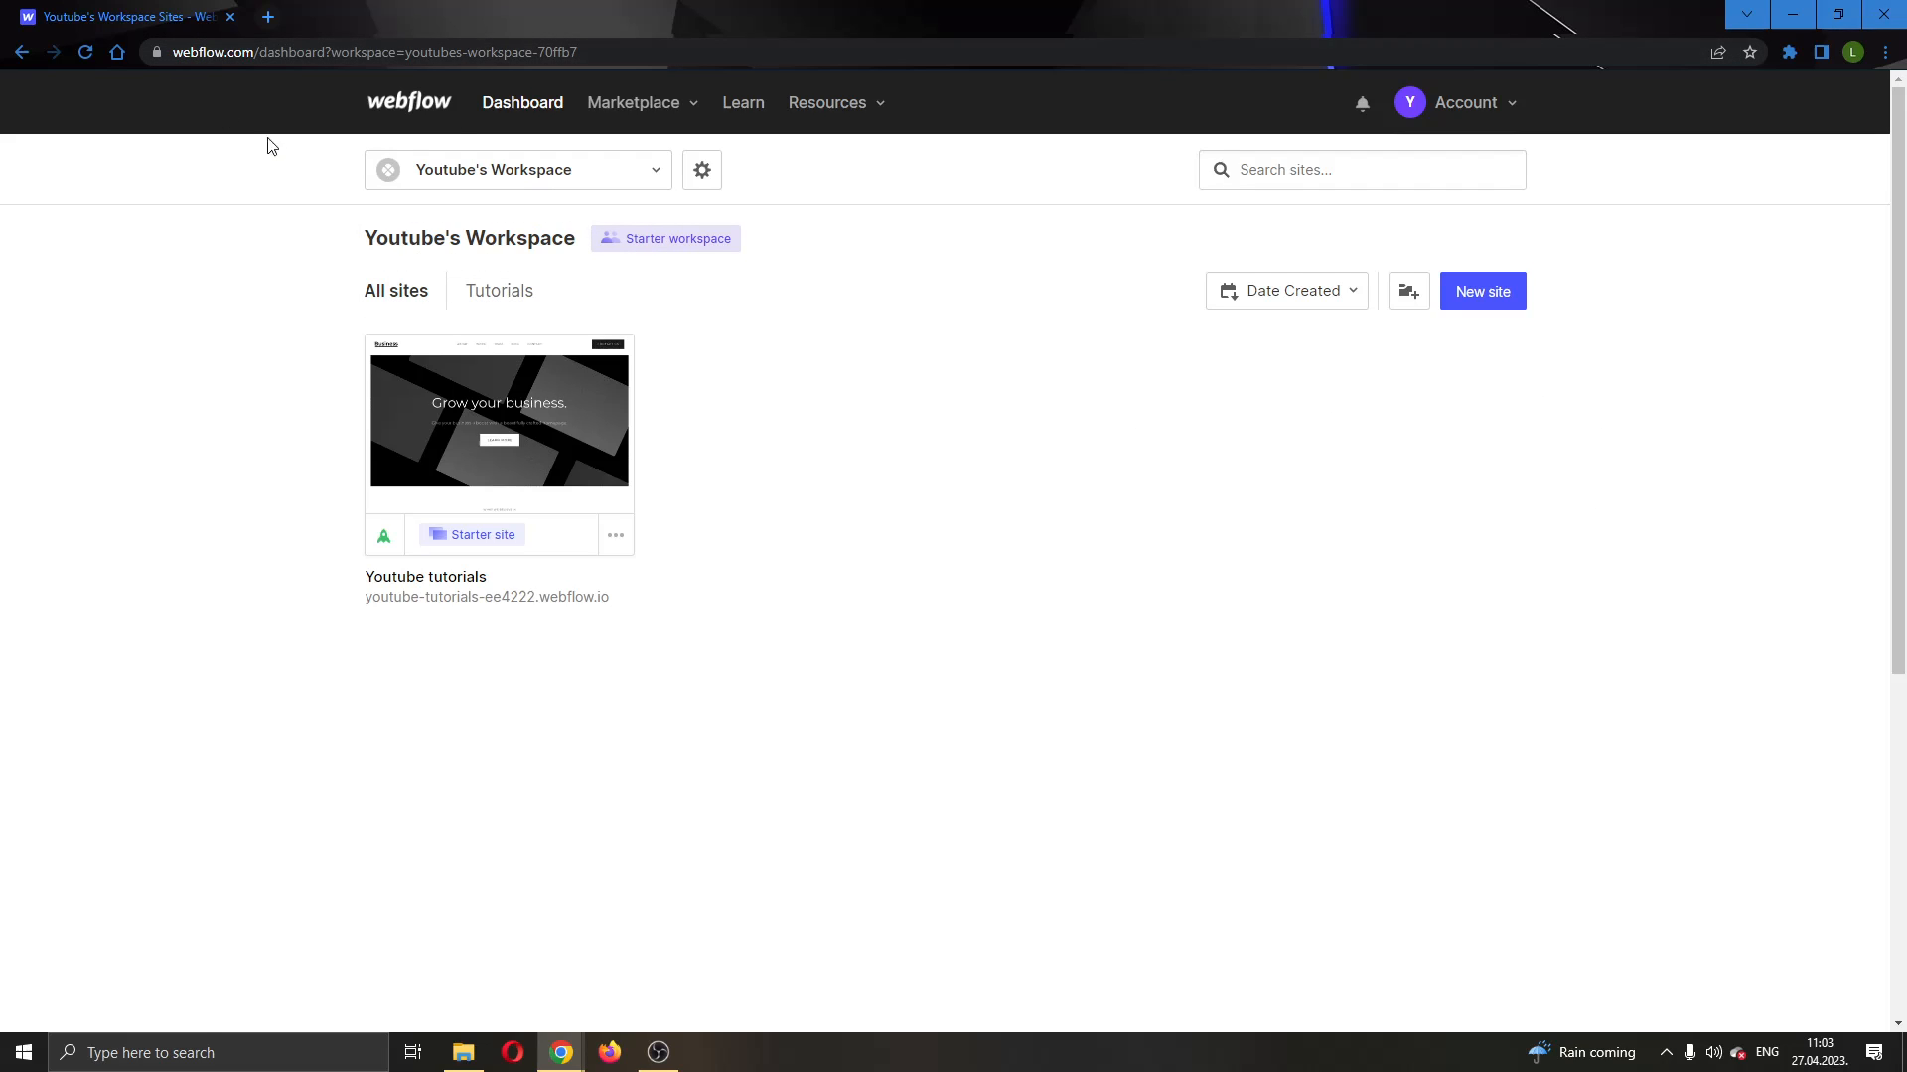
mouse_move(978, 612)
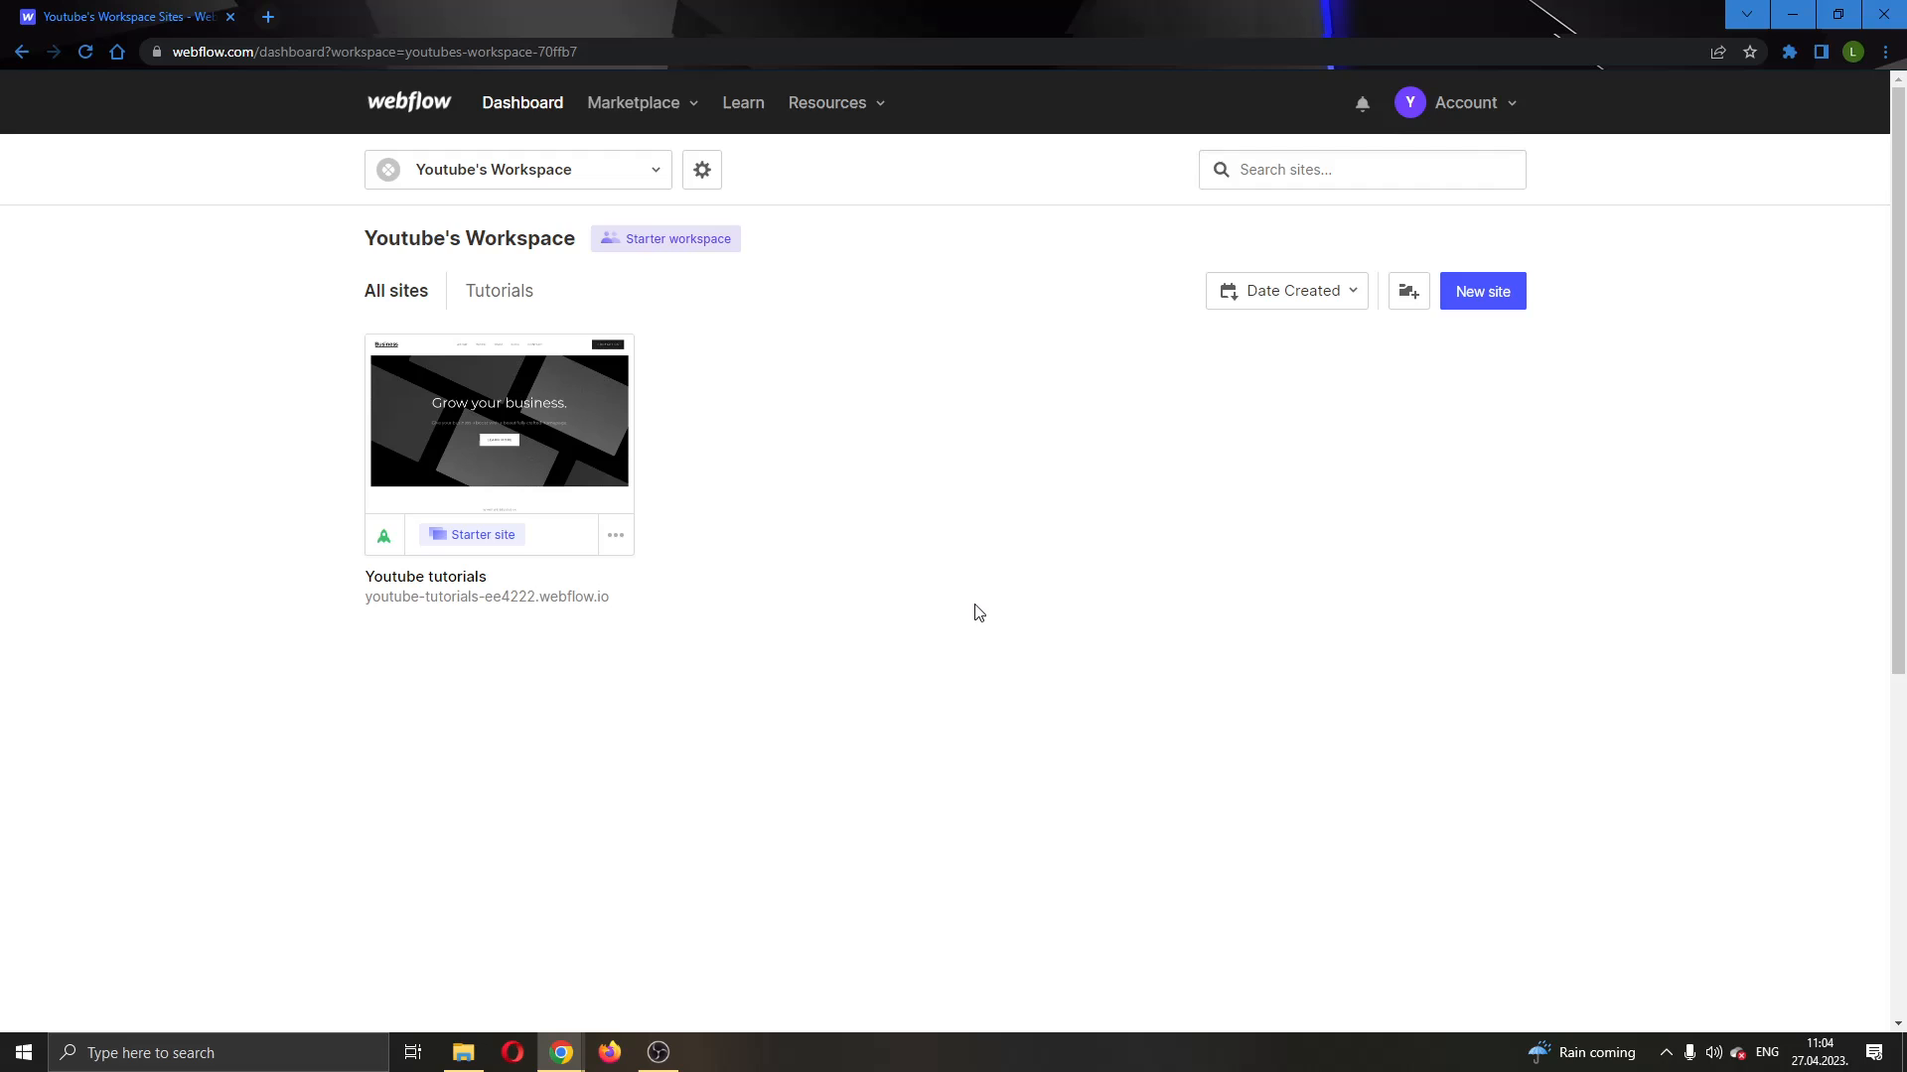
mouse_move(836, 663)
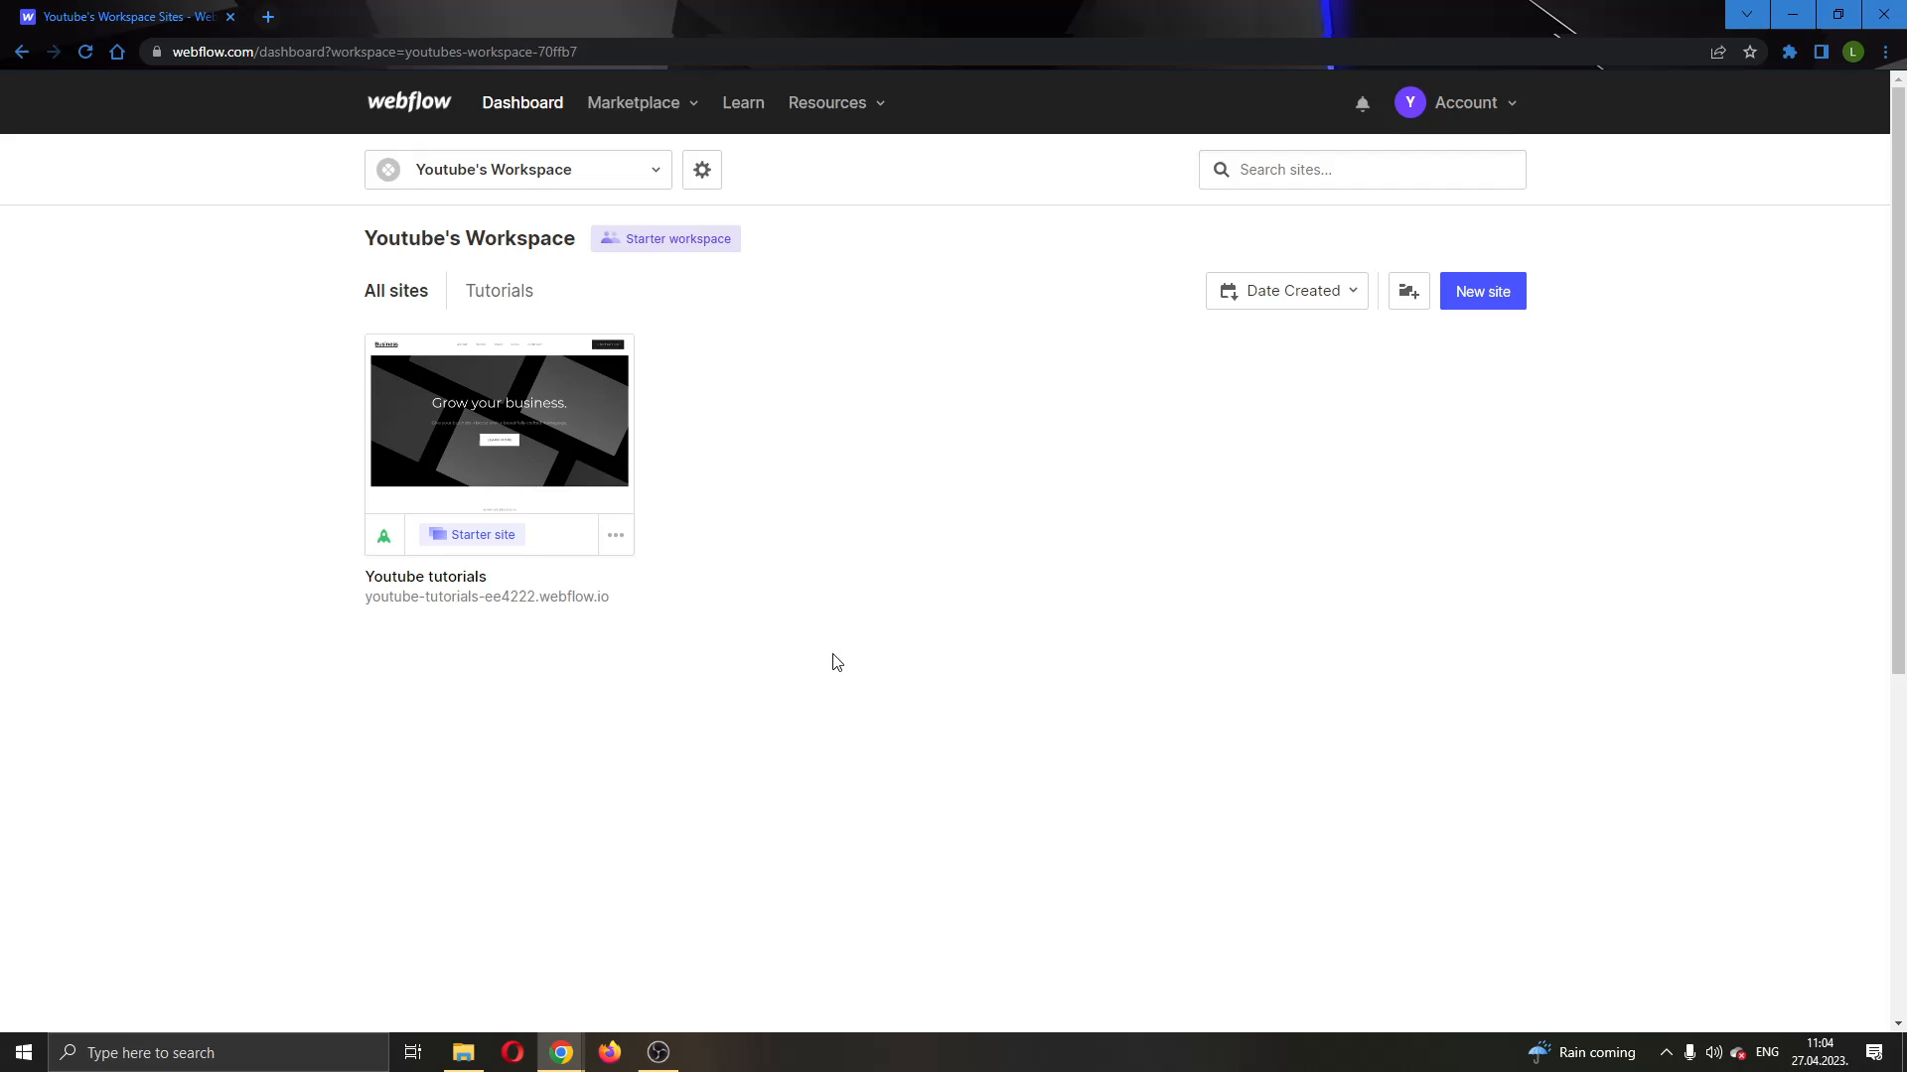
mouse_move(1341, 497)
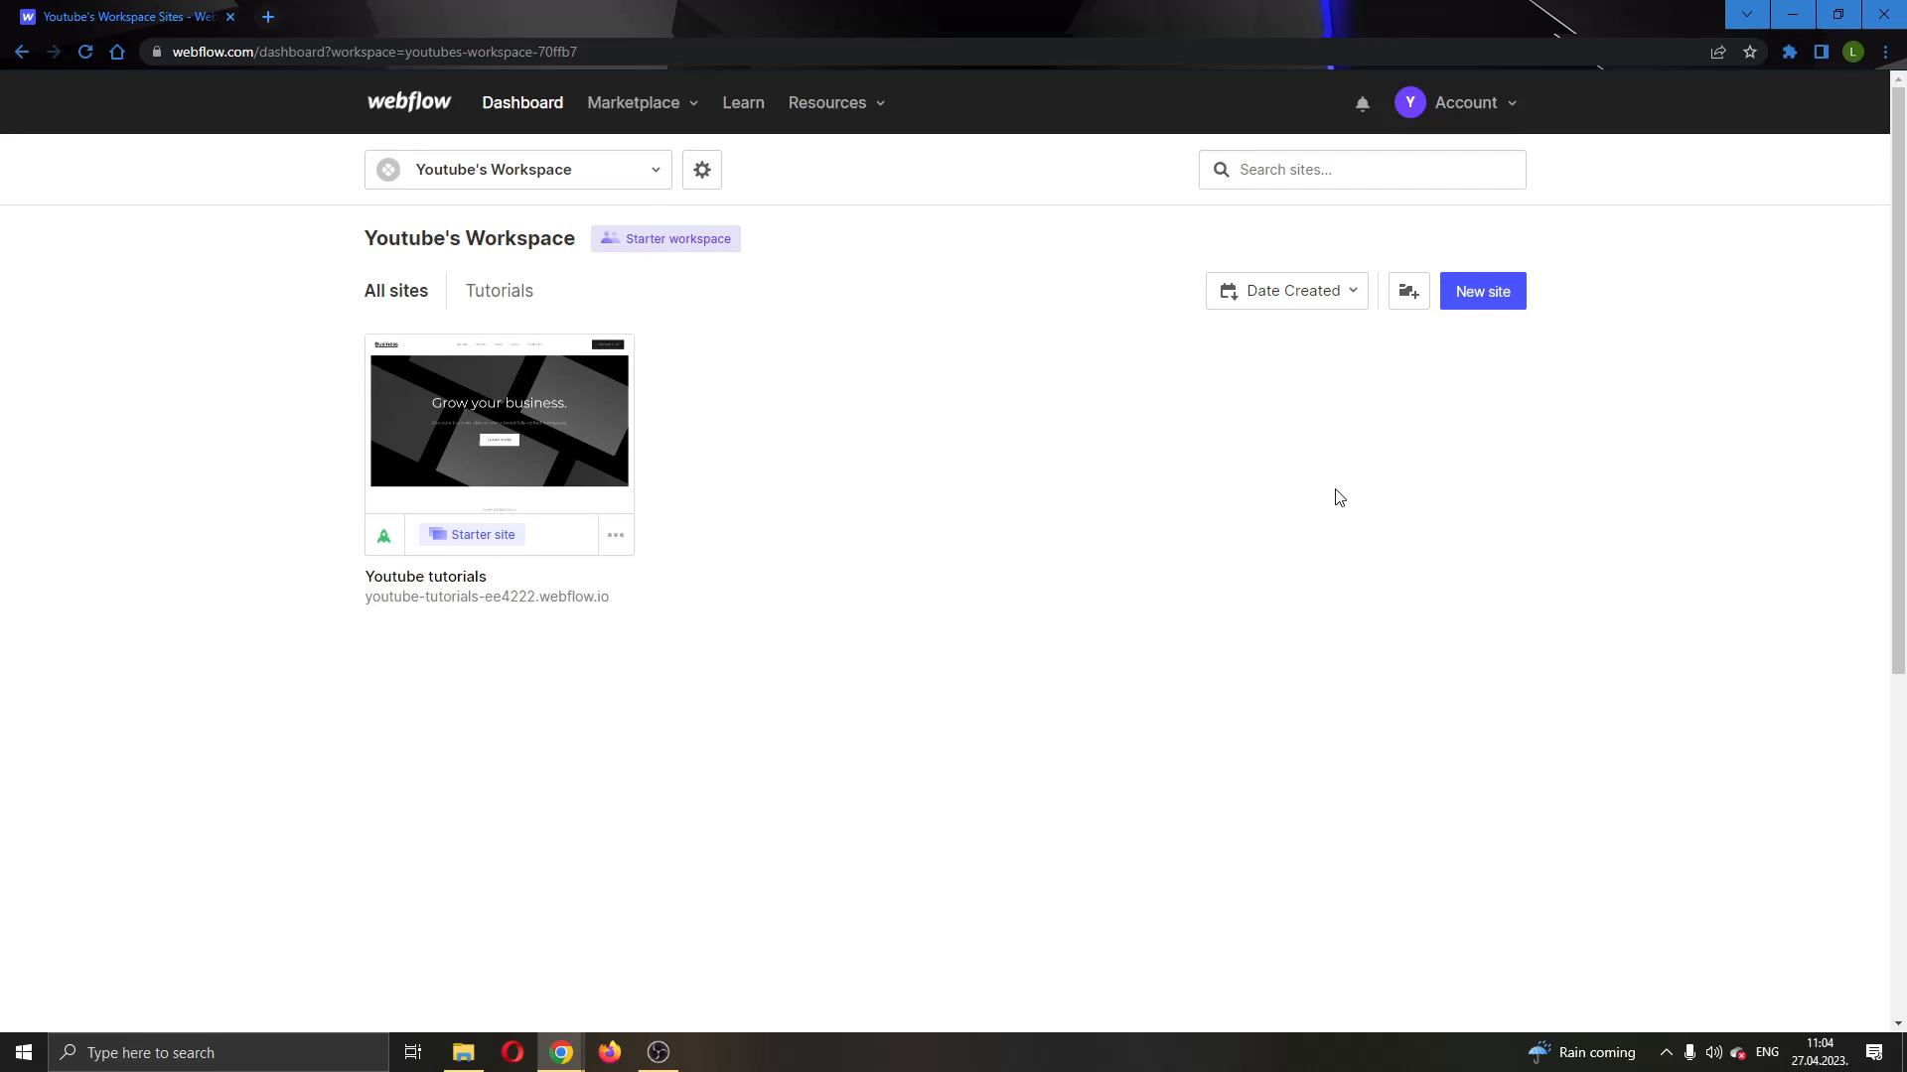
mouse_move(723, 119)
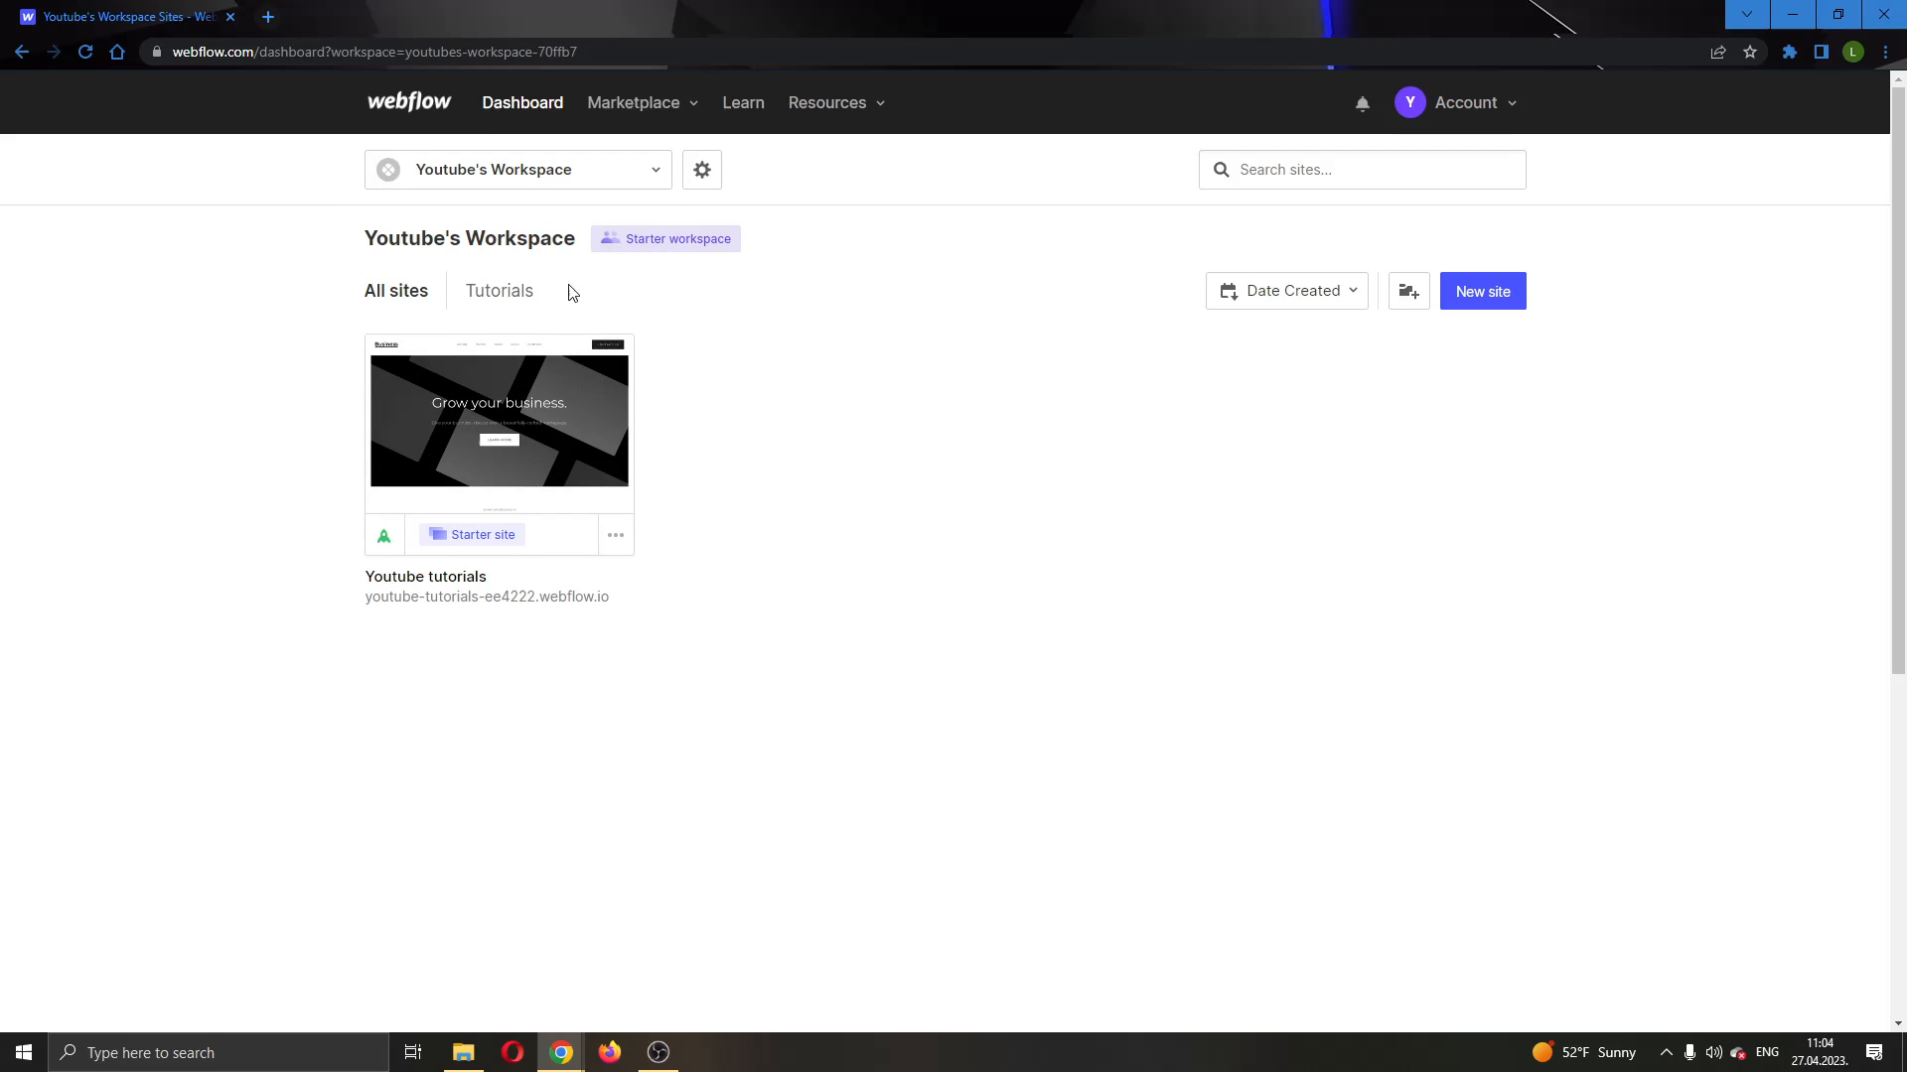
mouse_move(1474, 326)
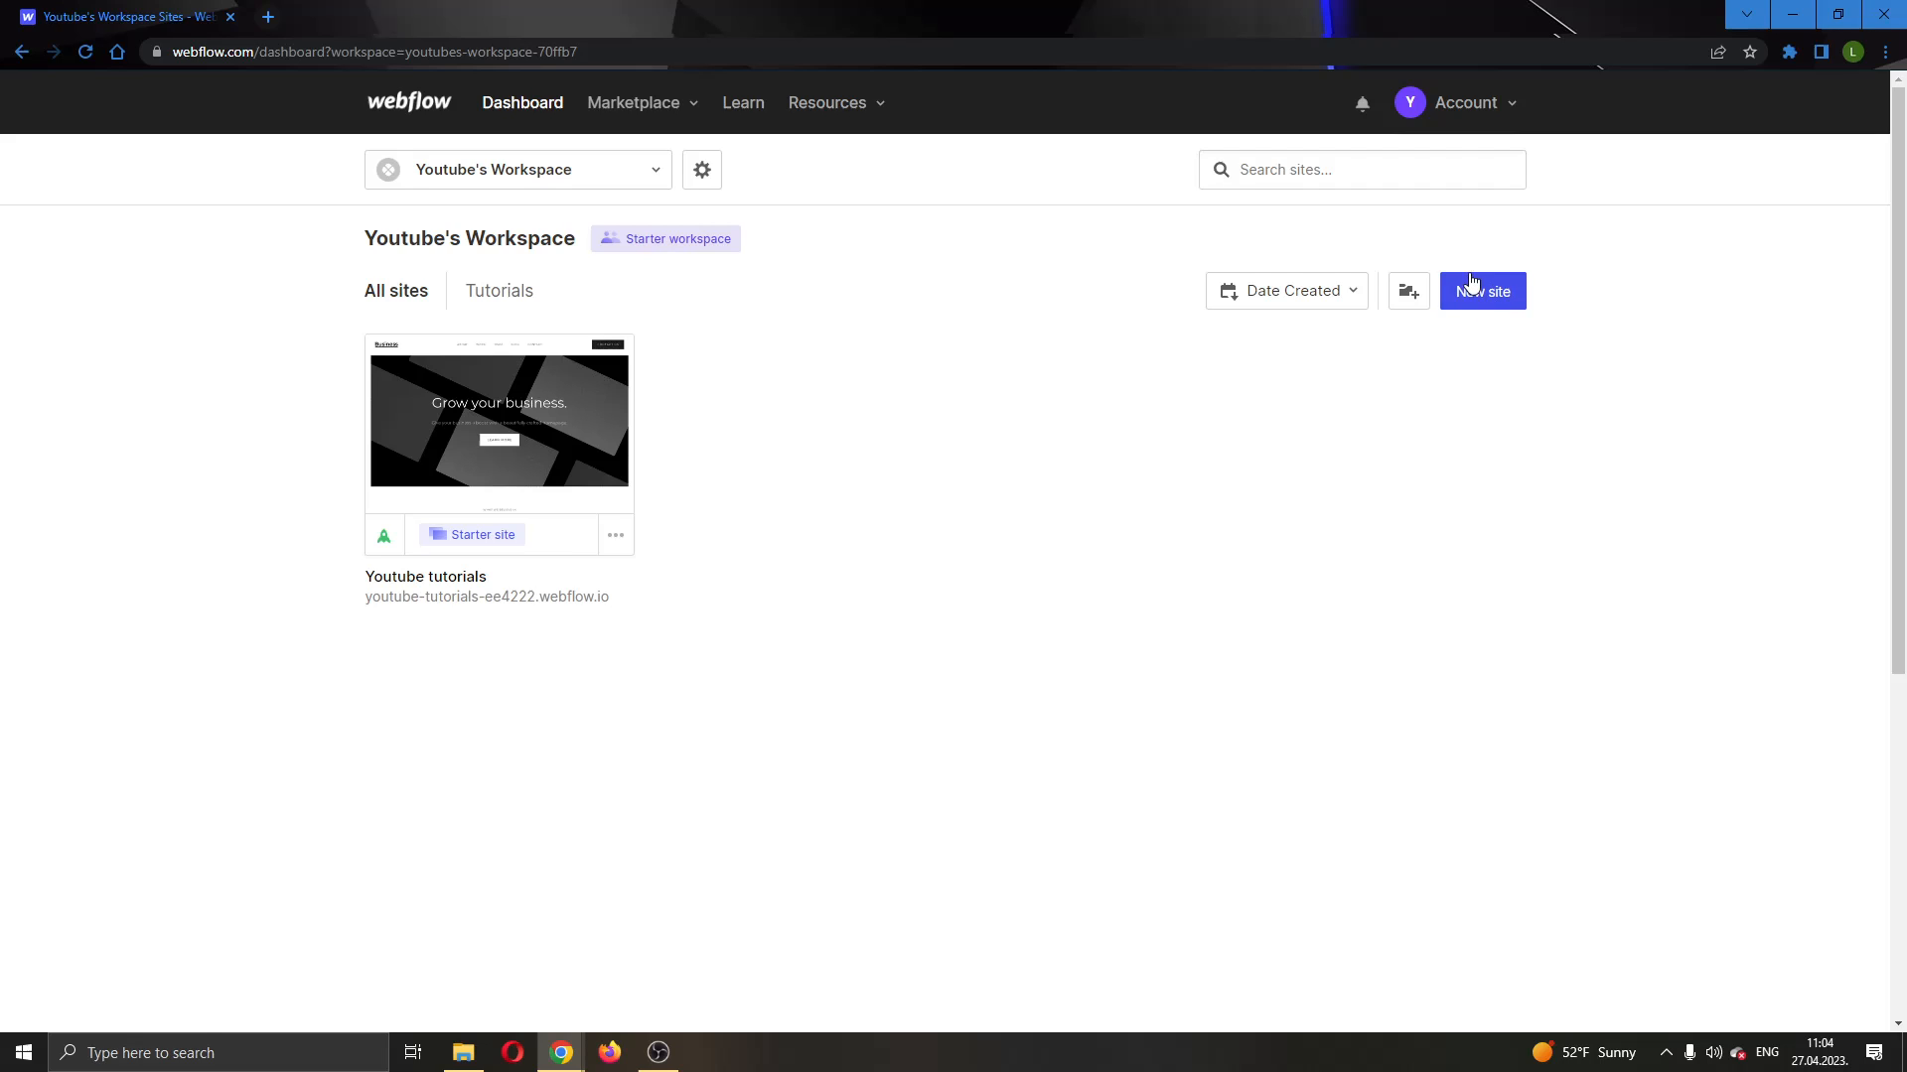
mouse_move(1067, 417)
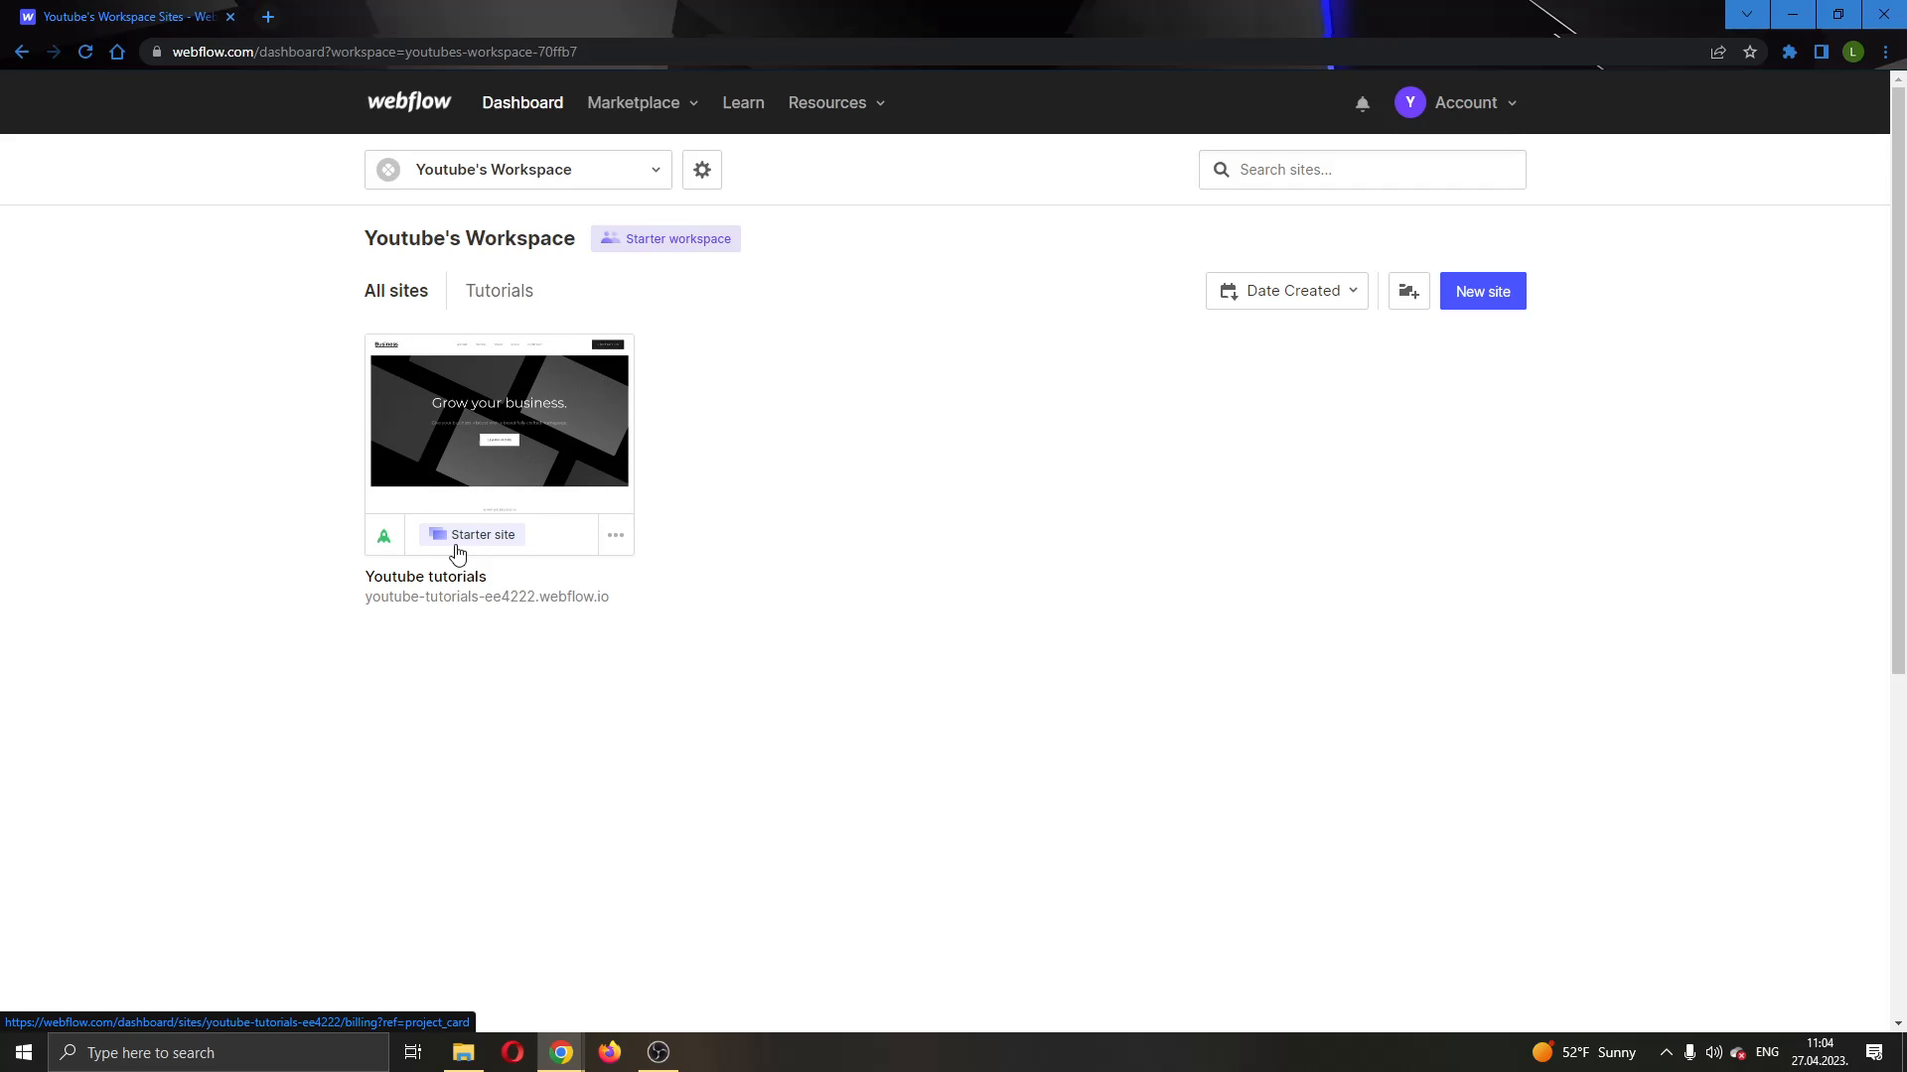
mouse_move(639, 409)
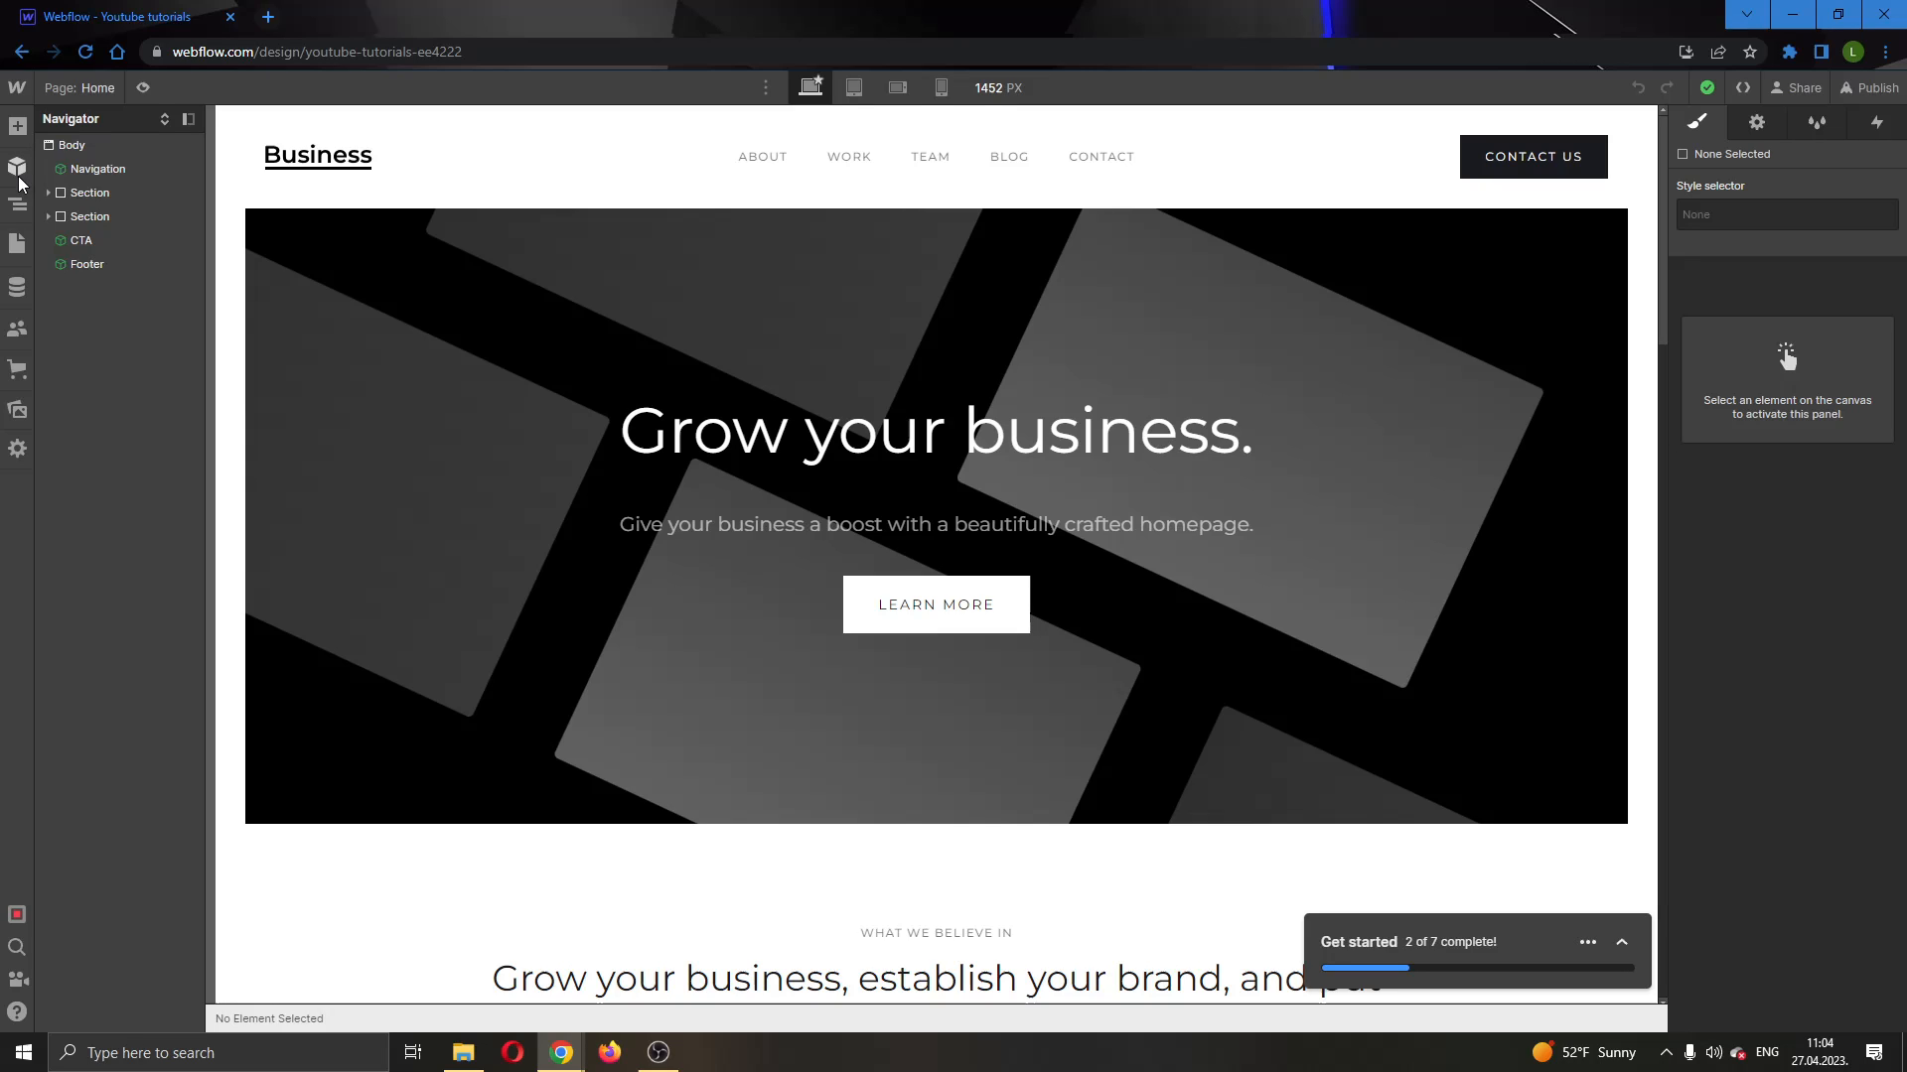
mouse_move(23, 369)
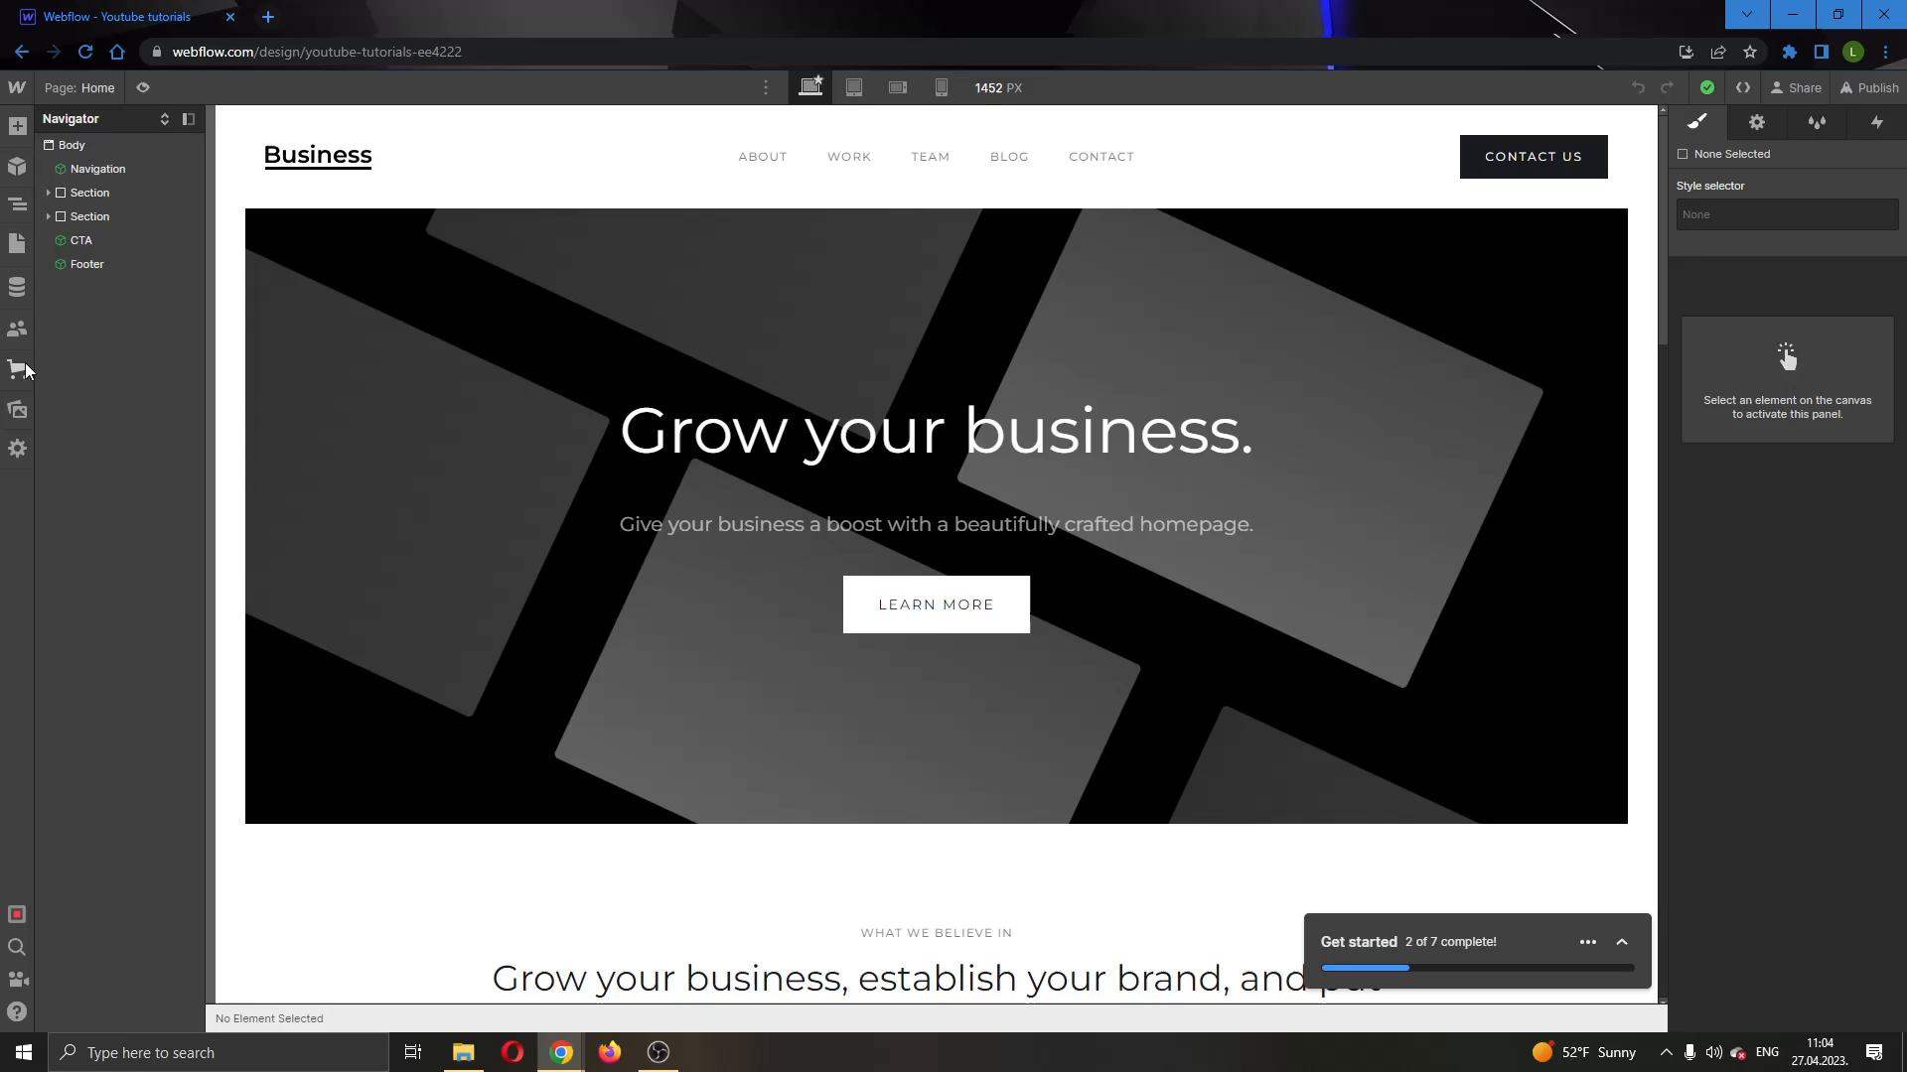
mouse_move(16, 448)
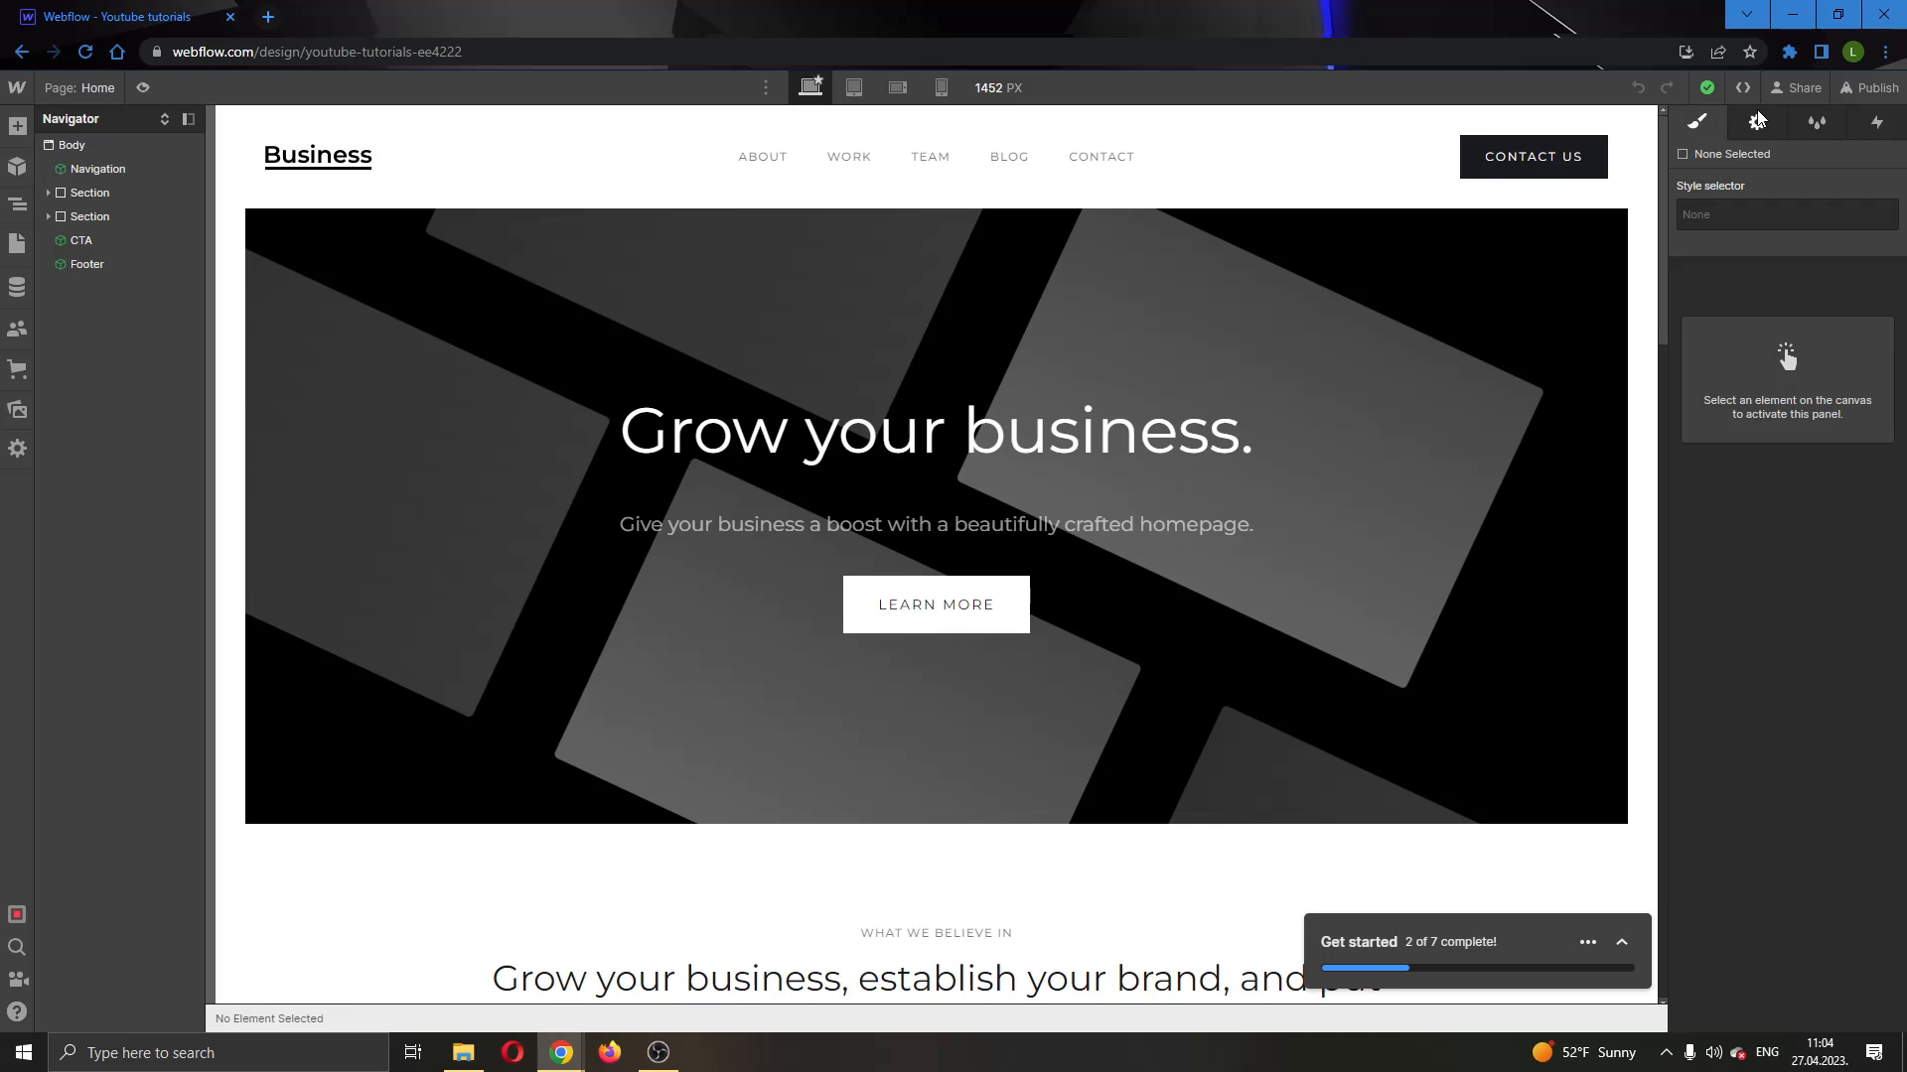
mouse_move(1756, 123)
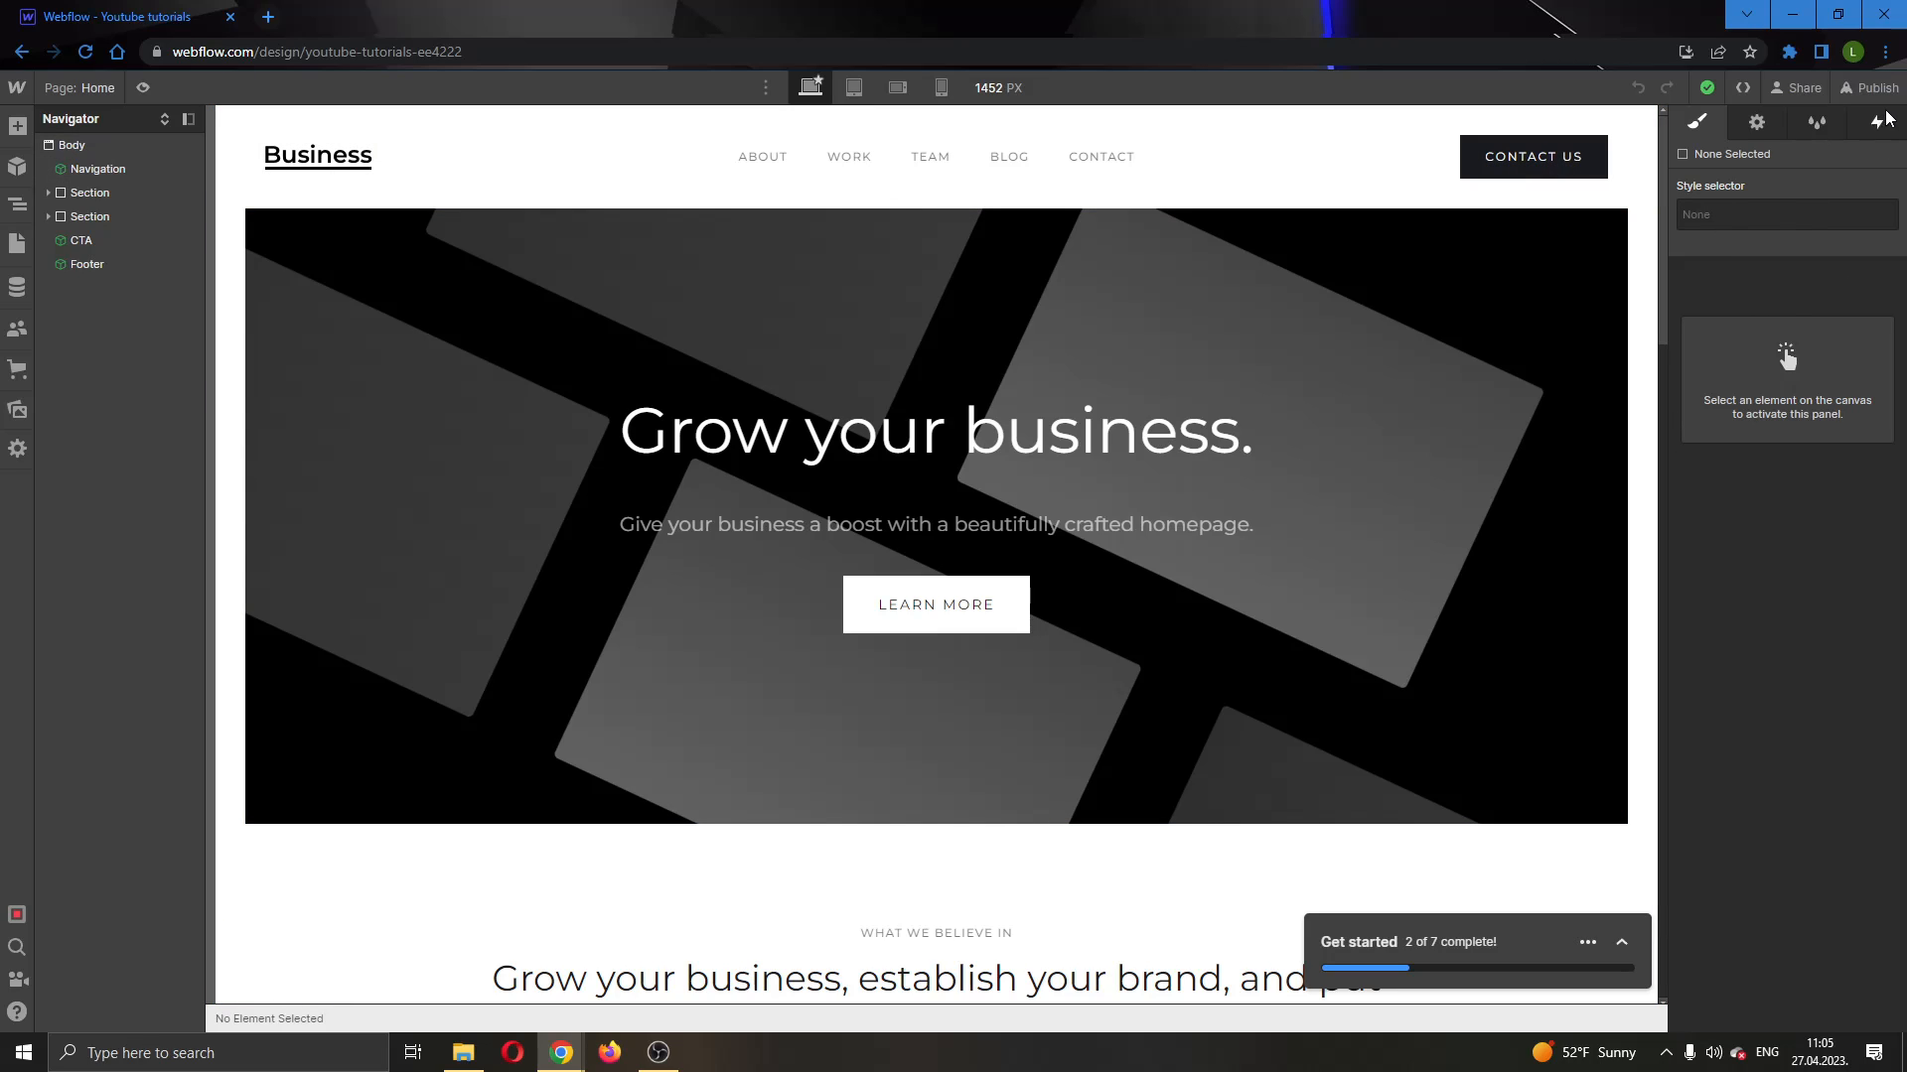
mouse_move(1734, 349)
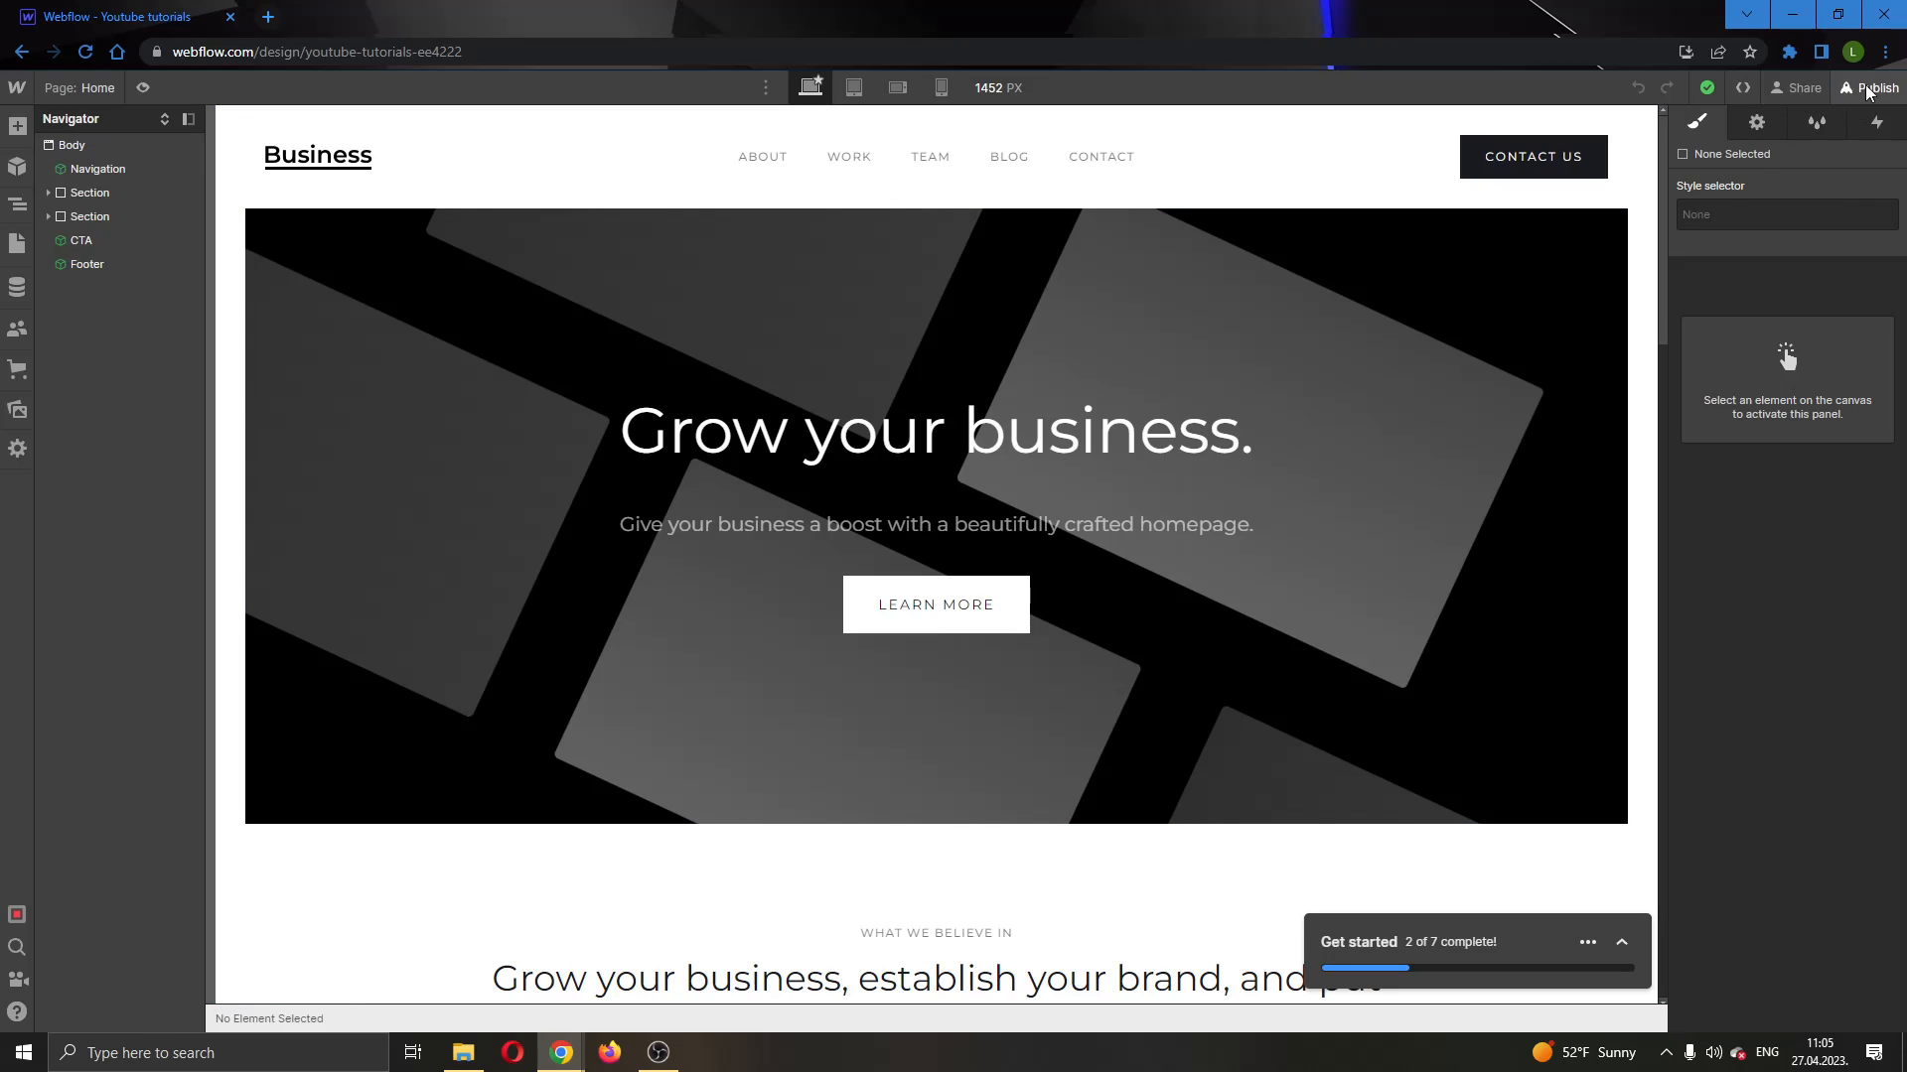
mouse_move(1865, 89)
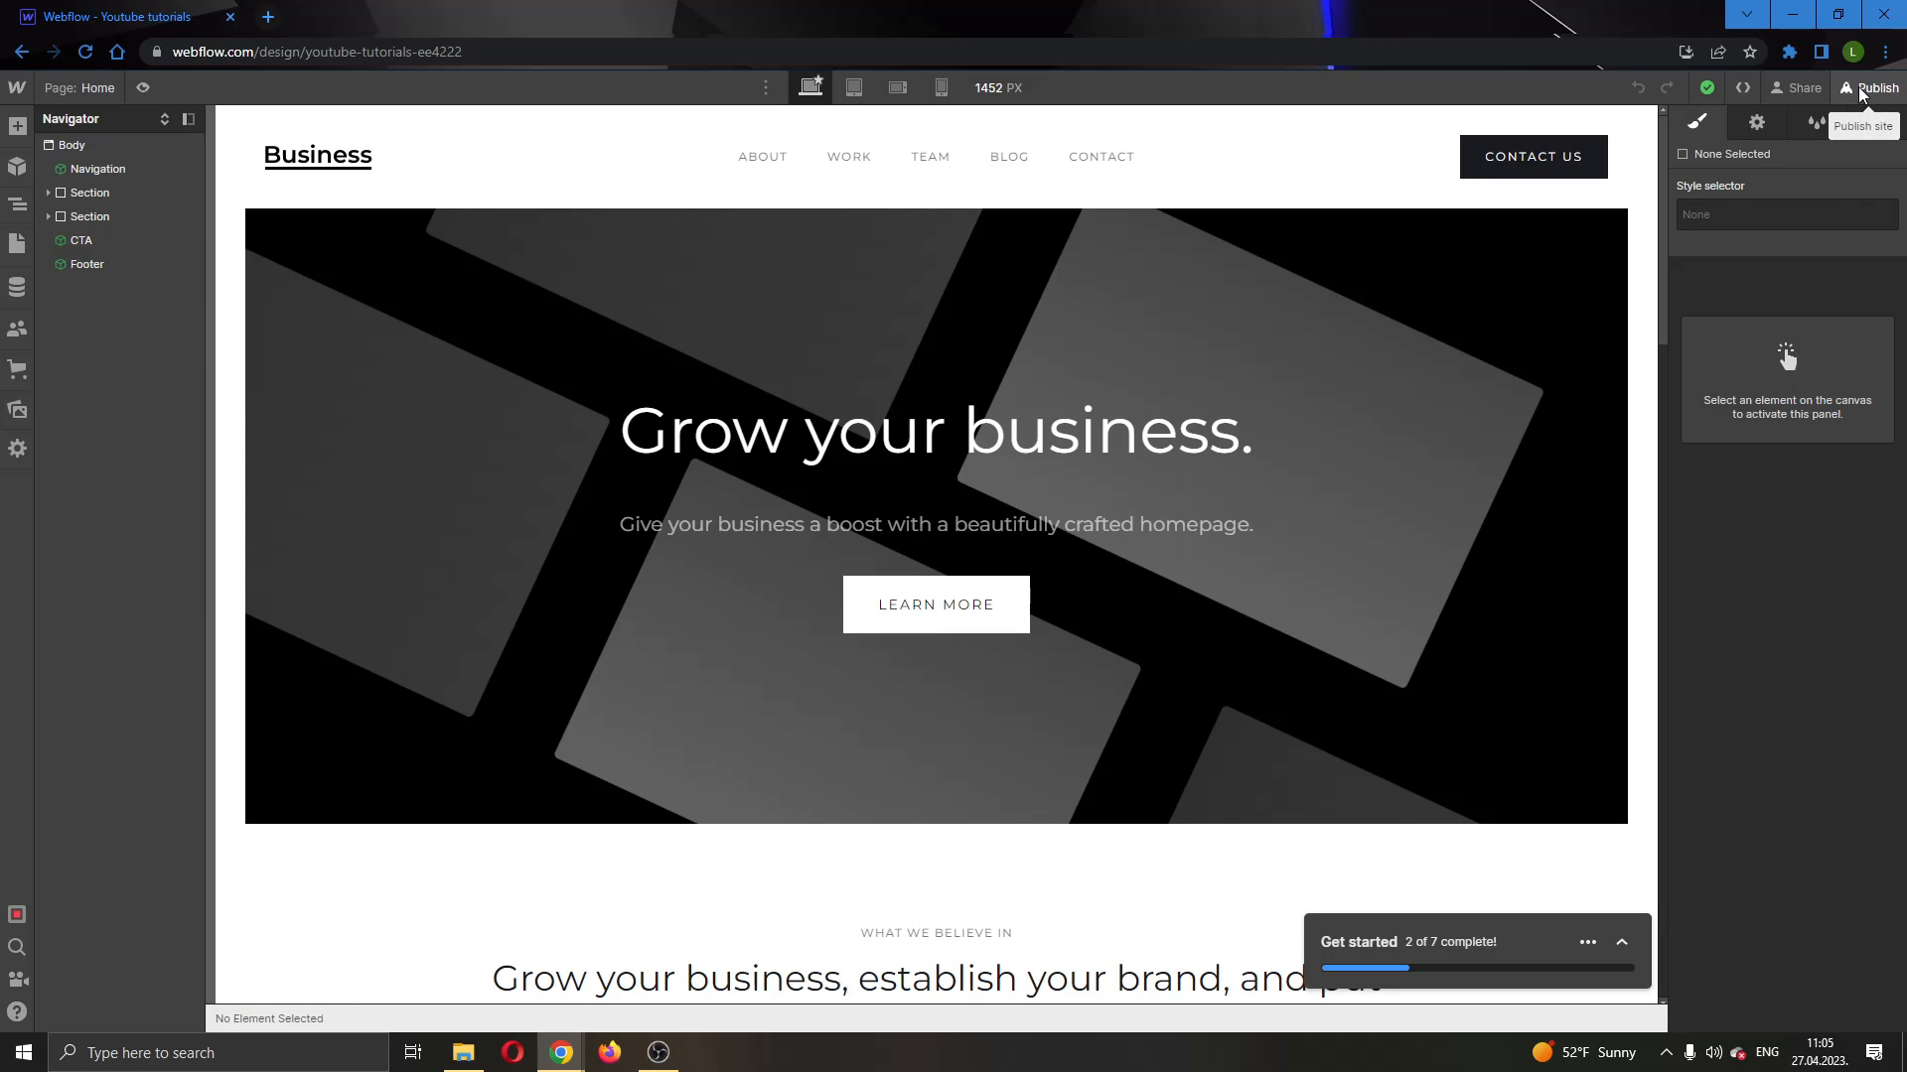
- Show the site's publish destinations, with the webflow.io staging domain and custom domain option
left_click(1863, 87)
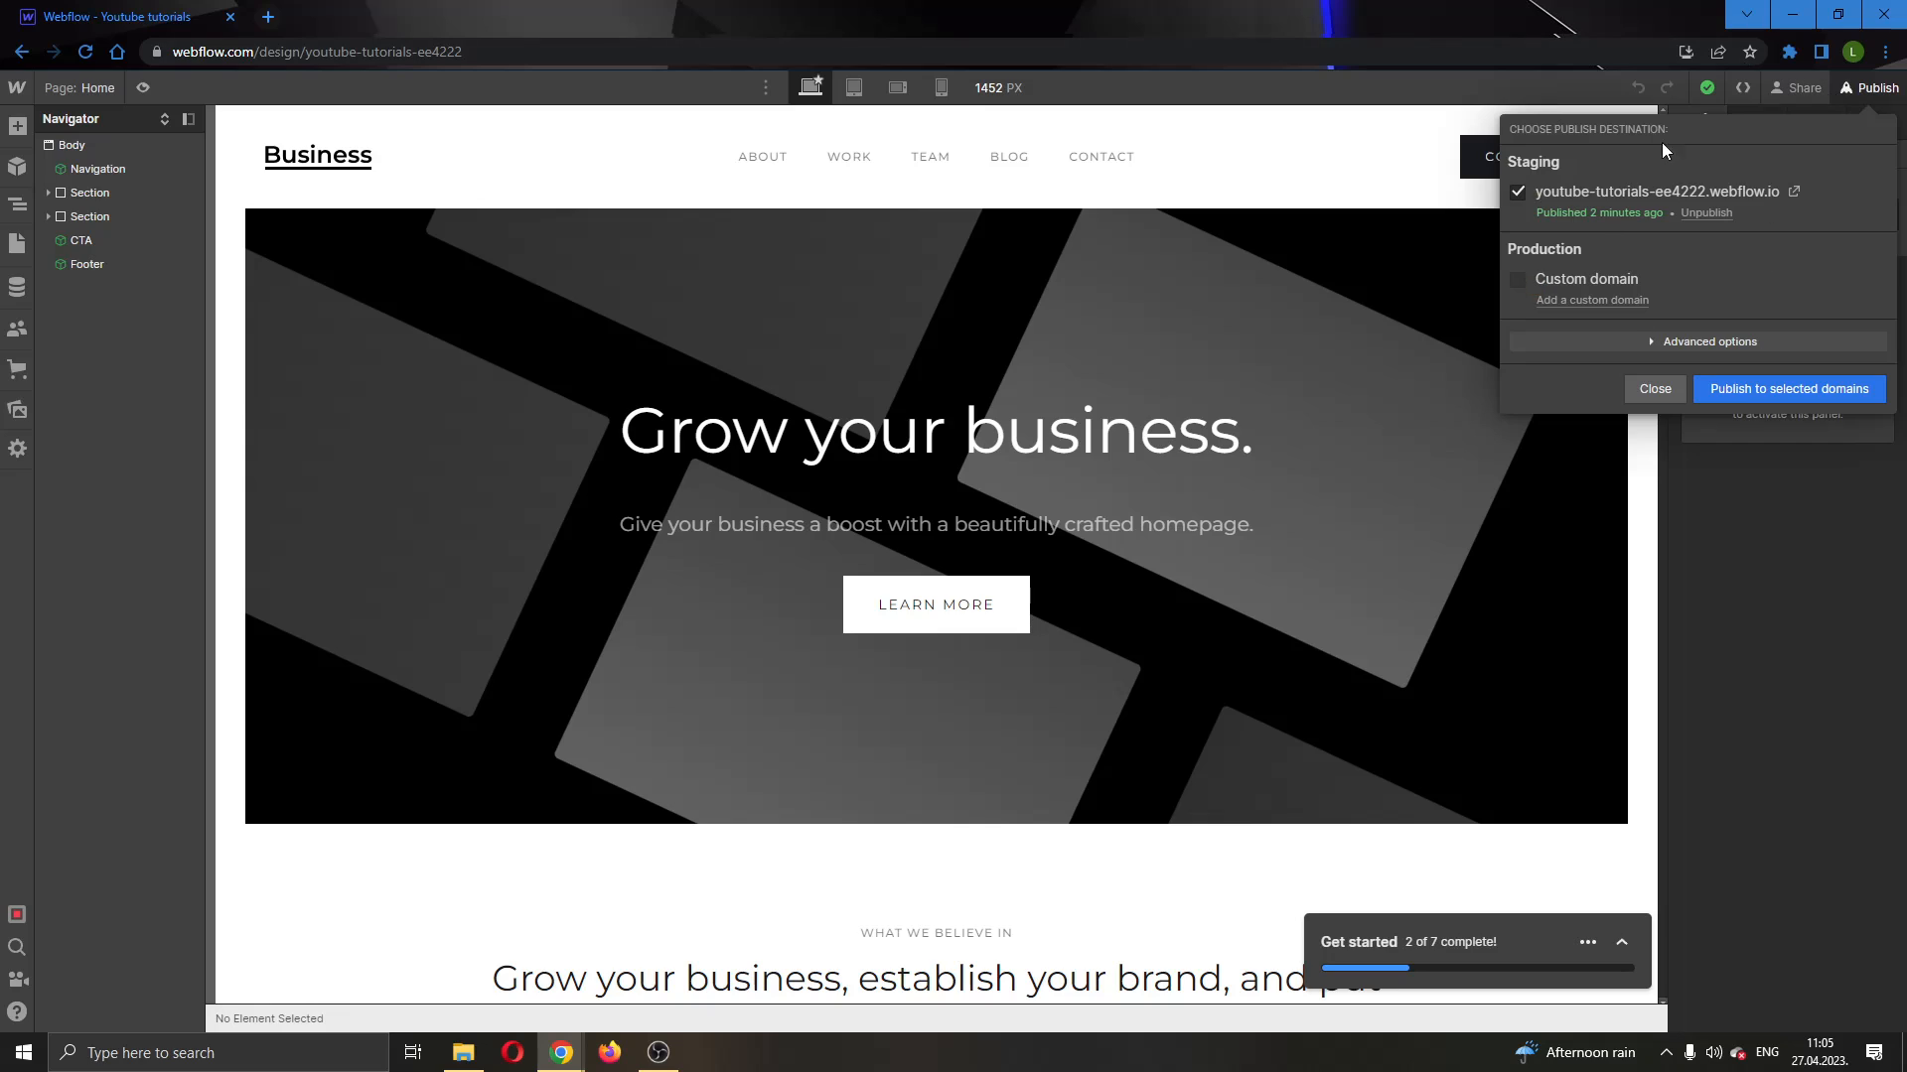
mouse_move(1676, 288)
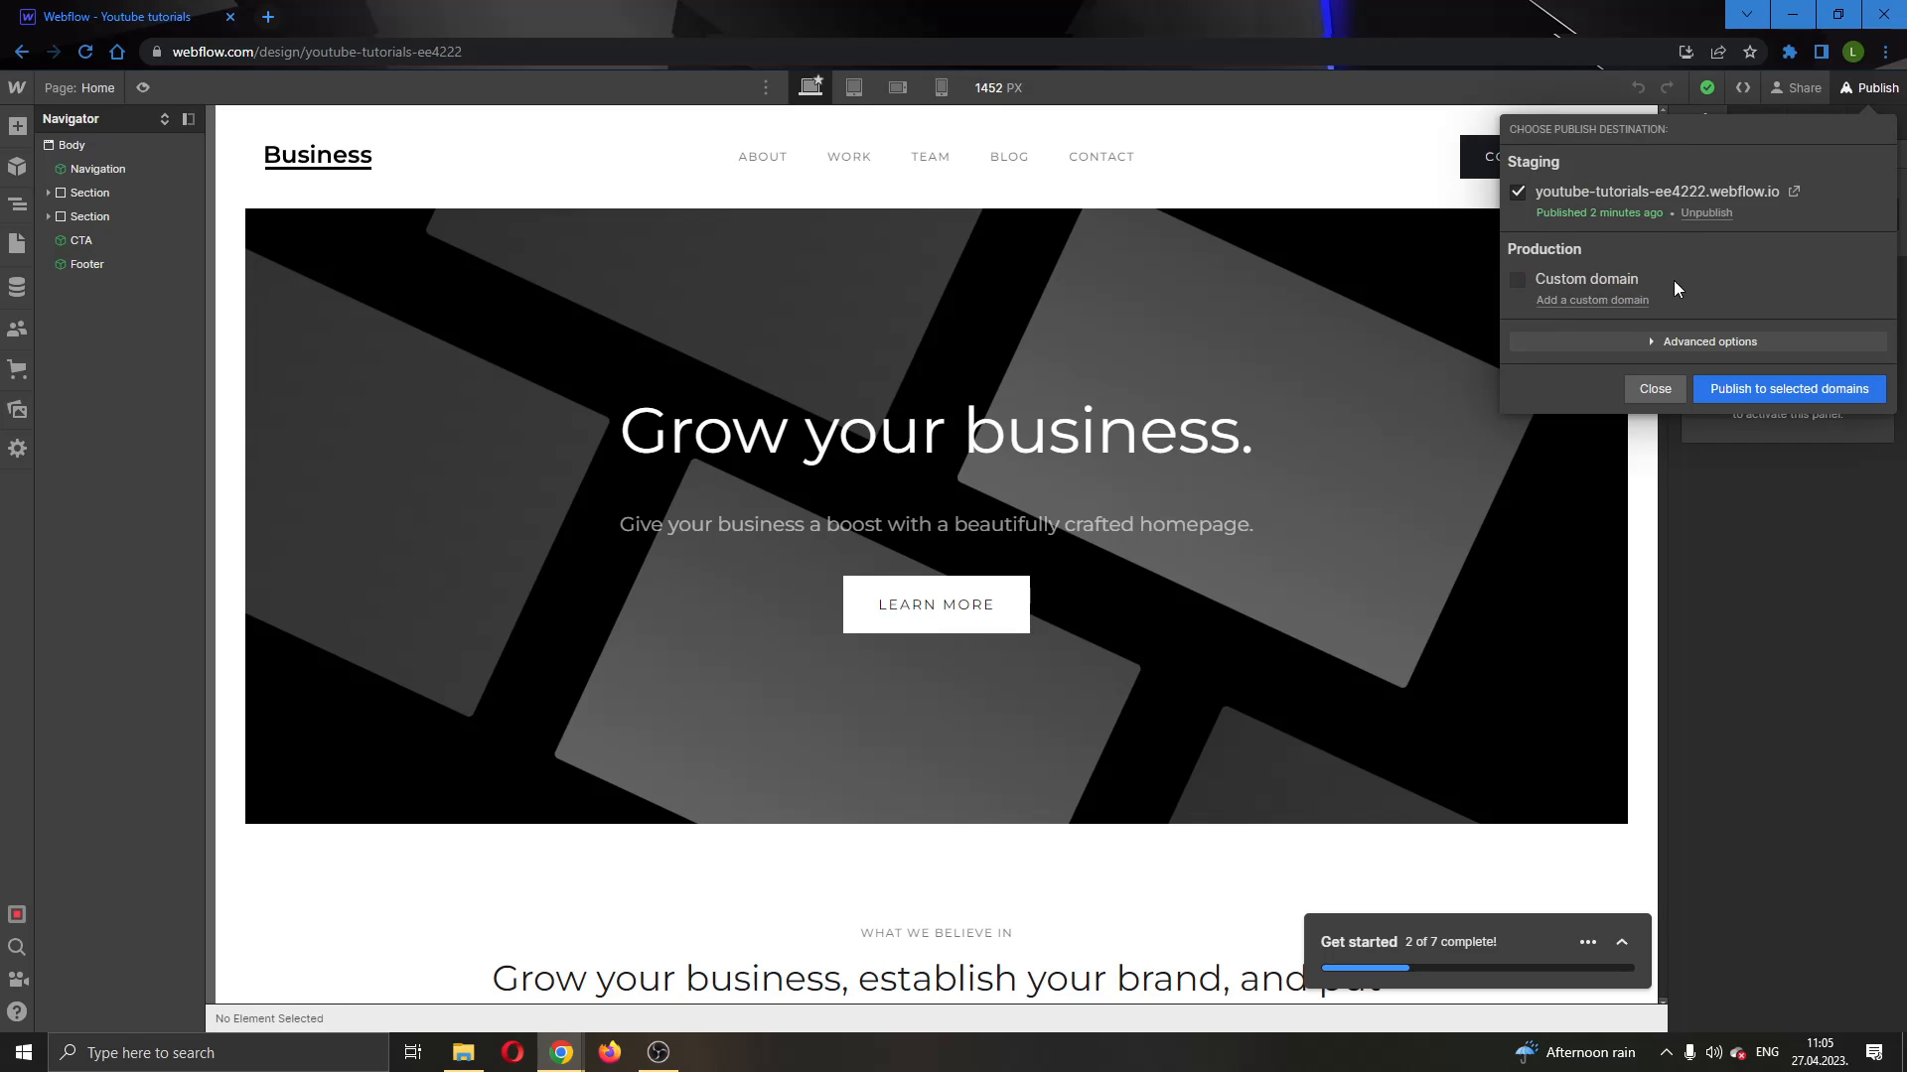
mouse_move(1581, 210)
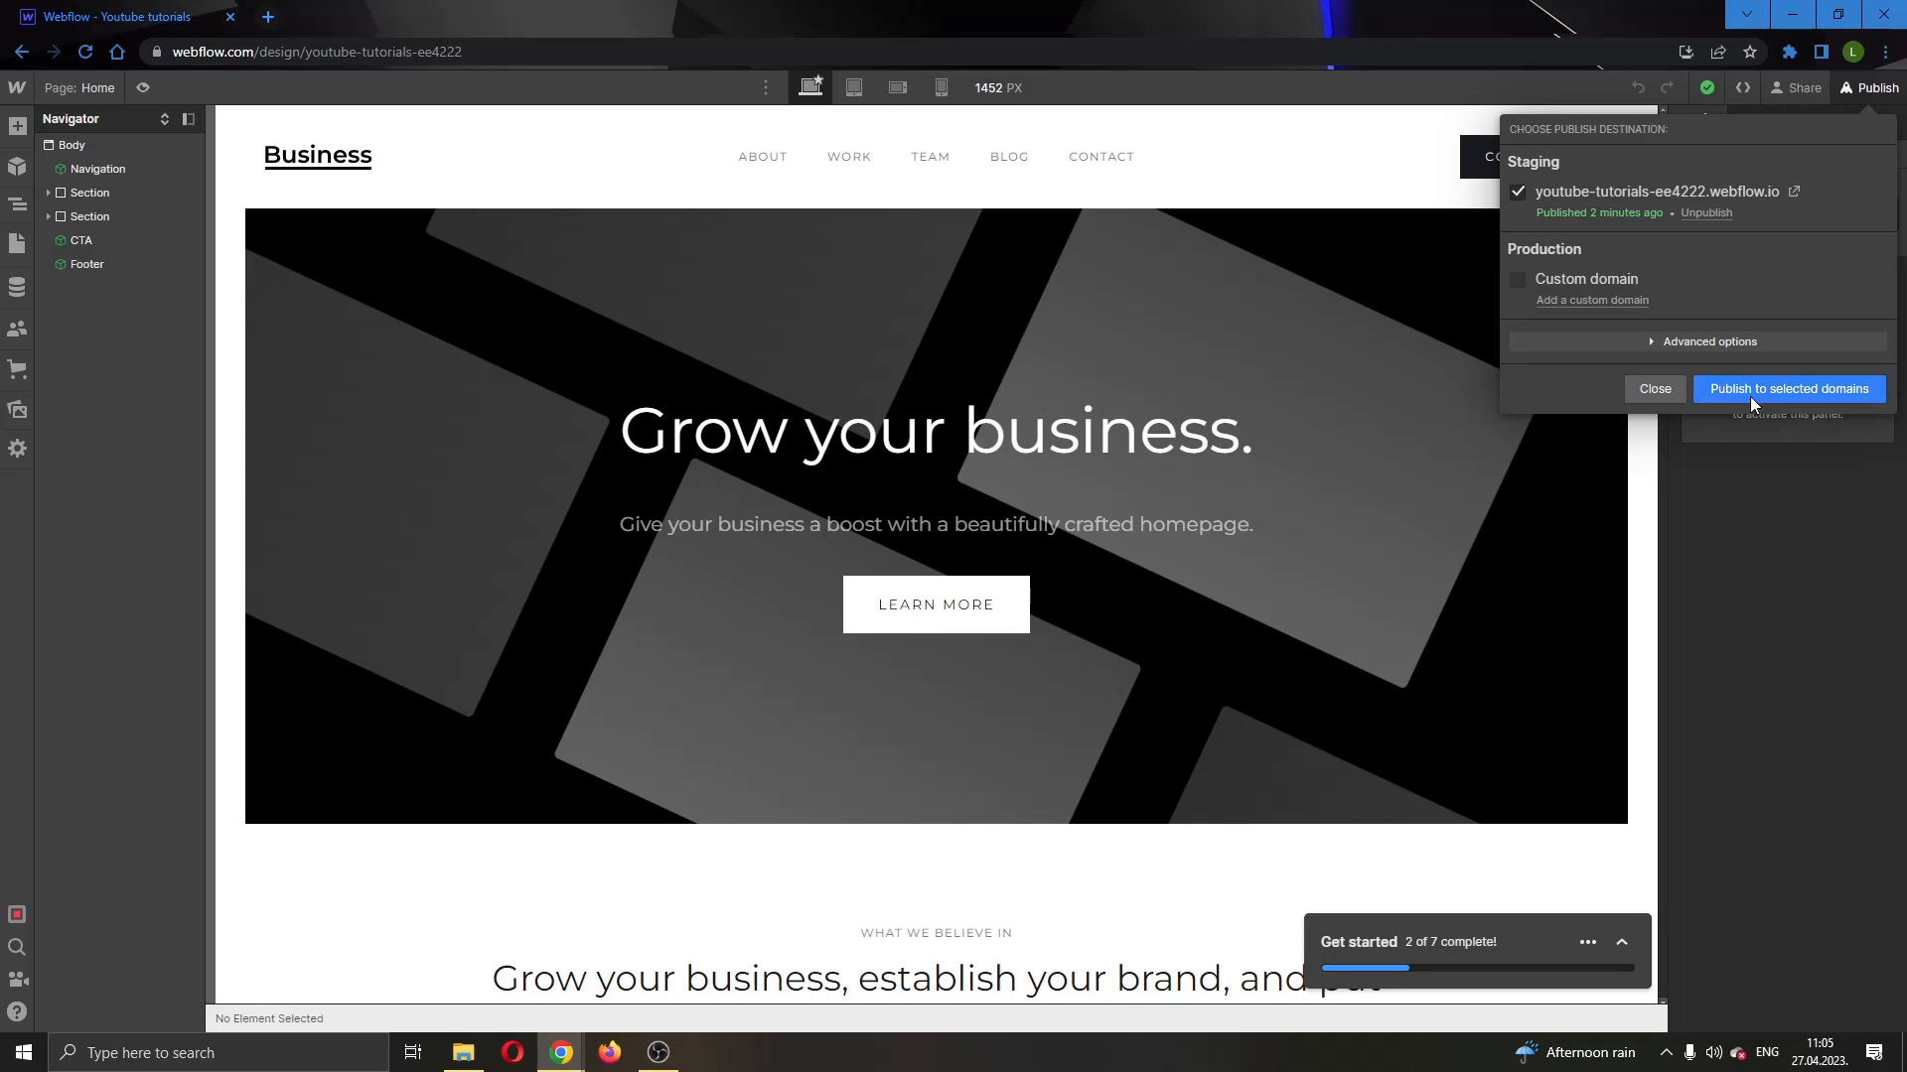
mouse_move(1569, 230)
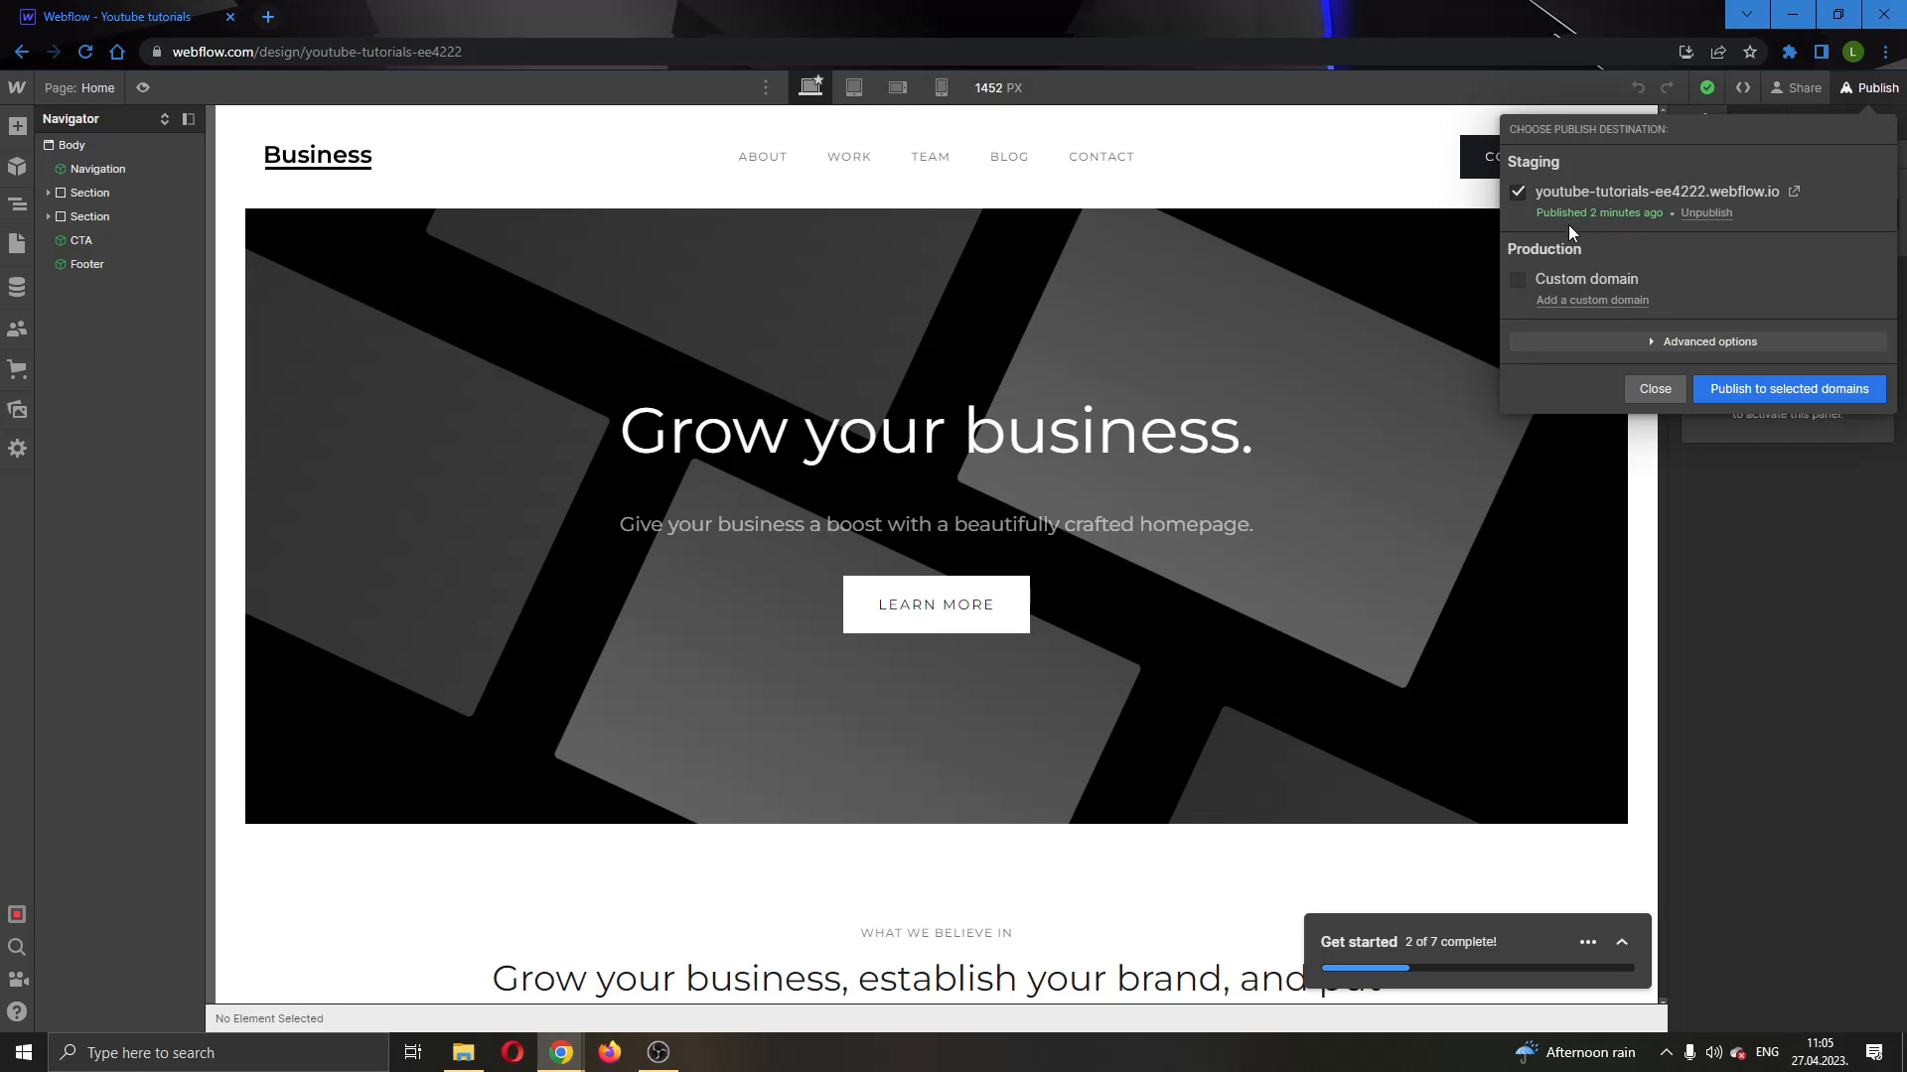
mouse_move(1698, 244)
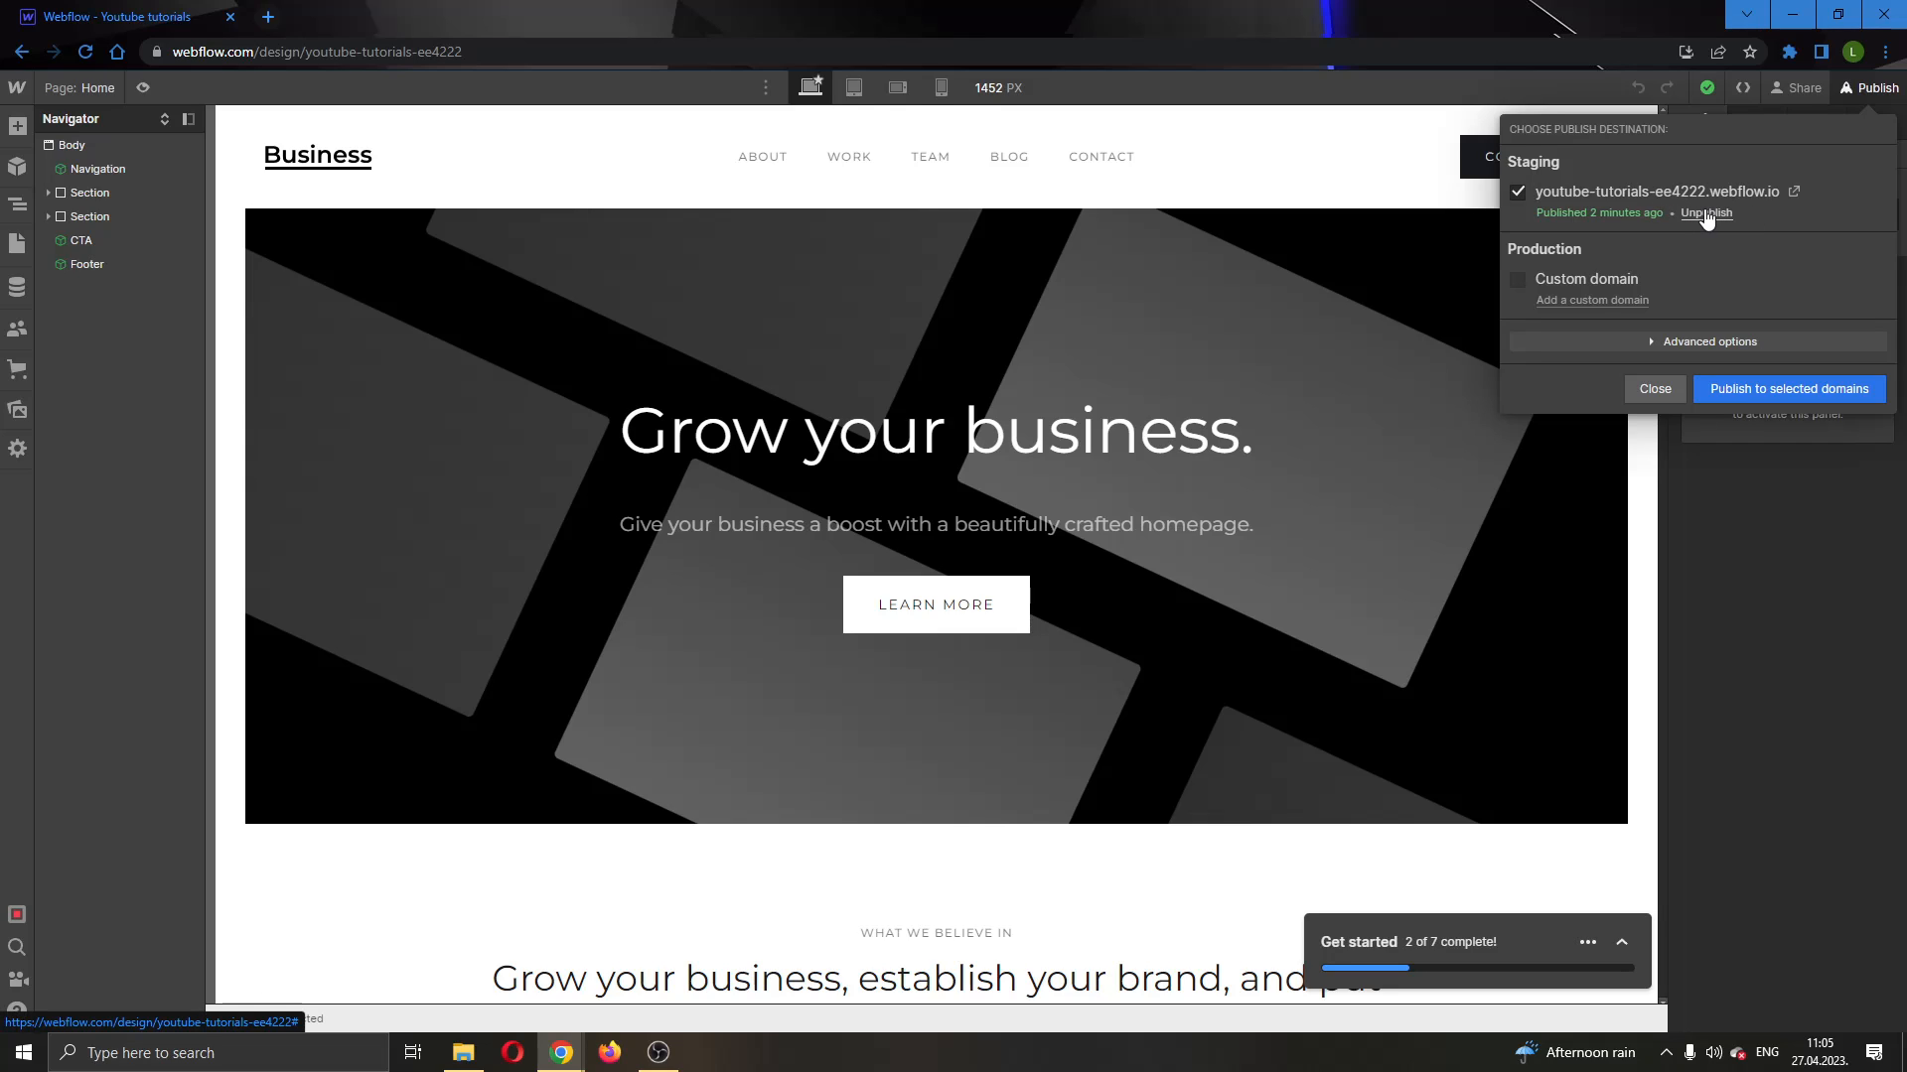
- Unpublish the webflow.io staging domain, then re-check it as a publish destination
left_click(1706, 212)
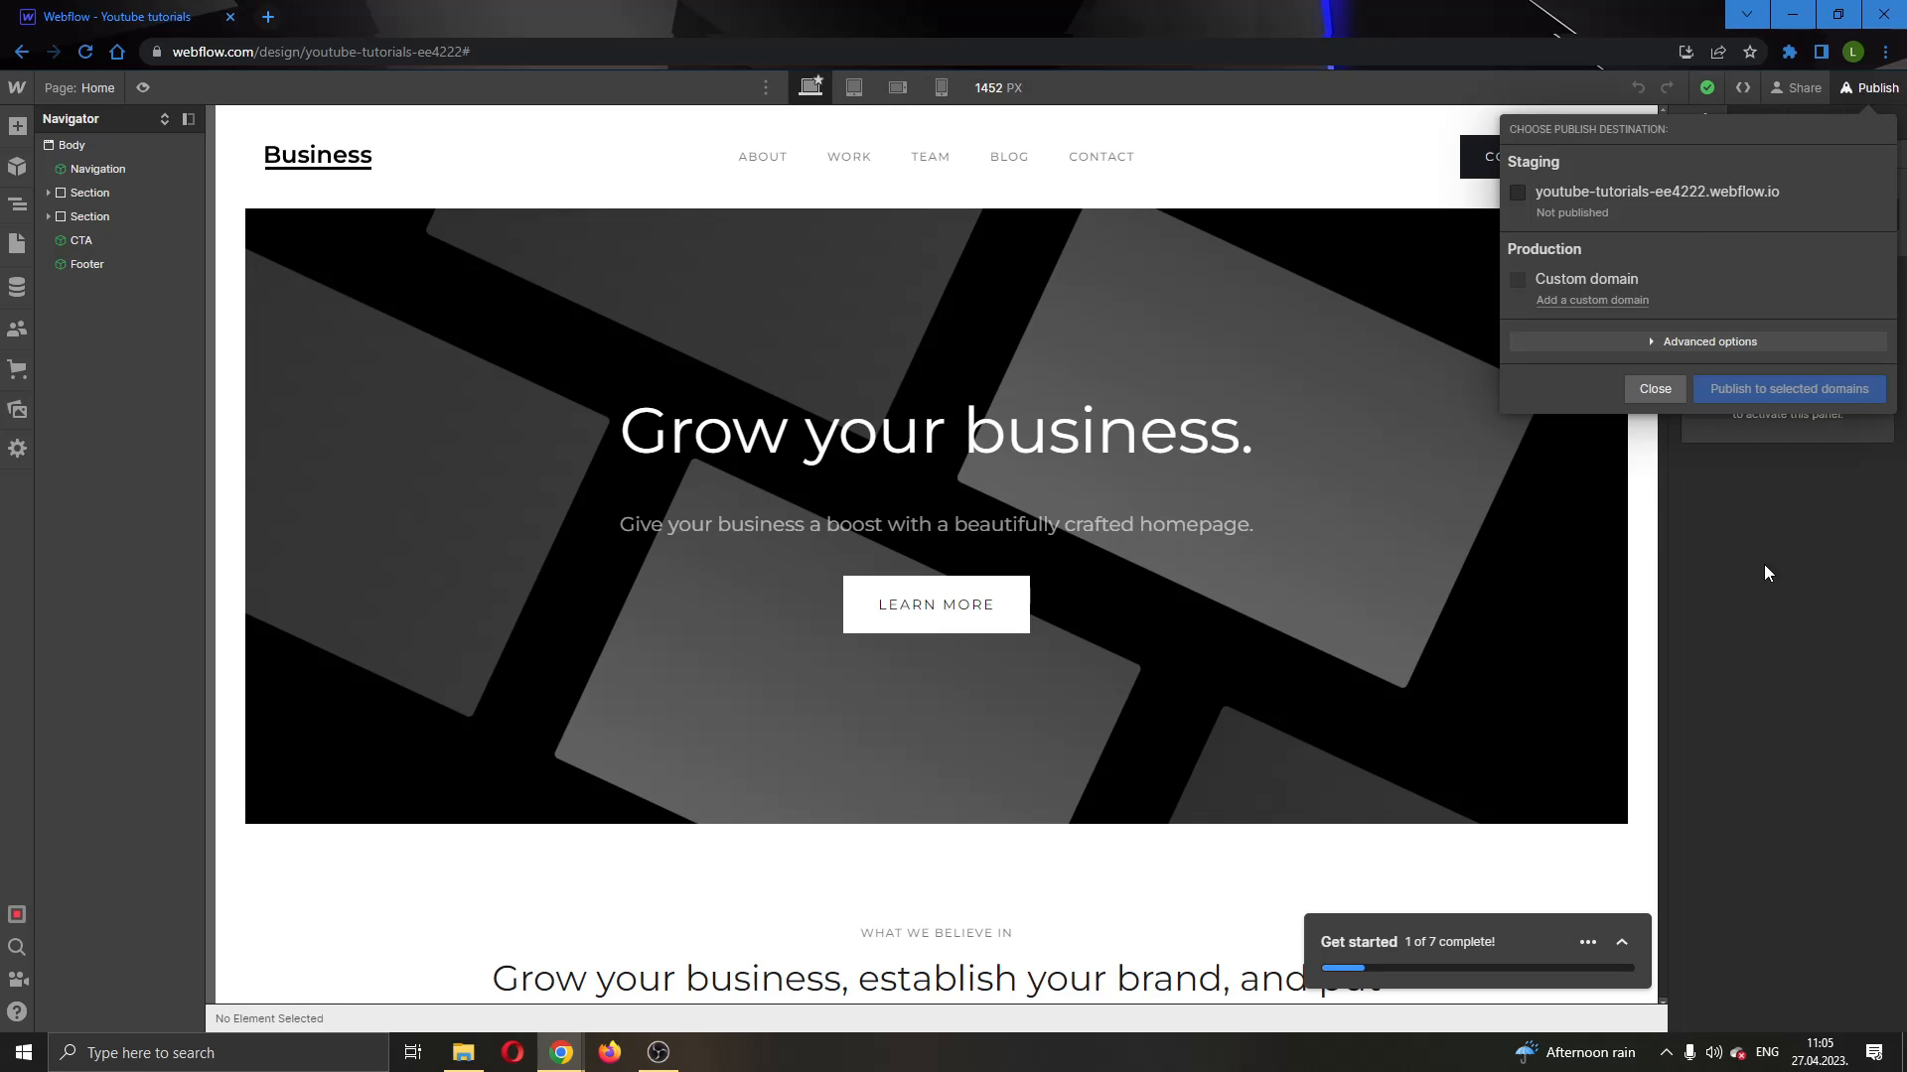
mouse_move(1696, 465)
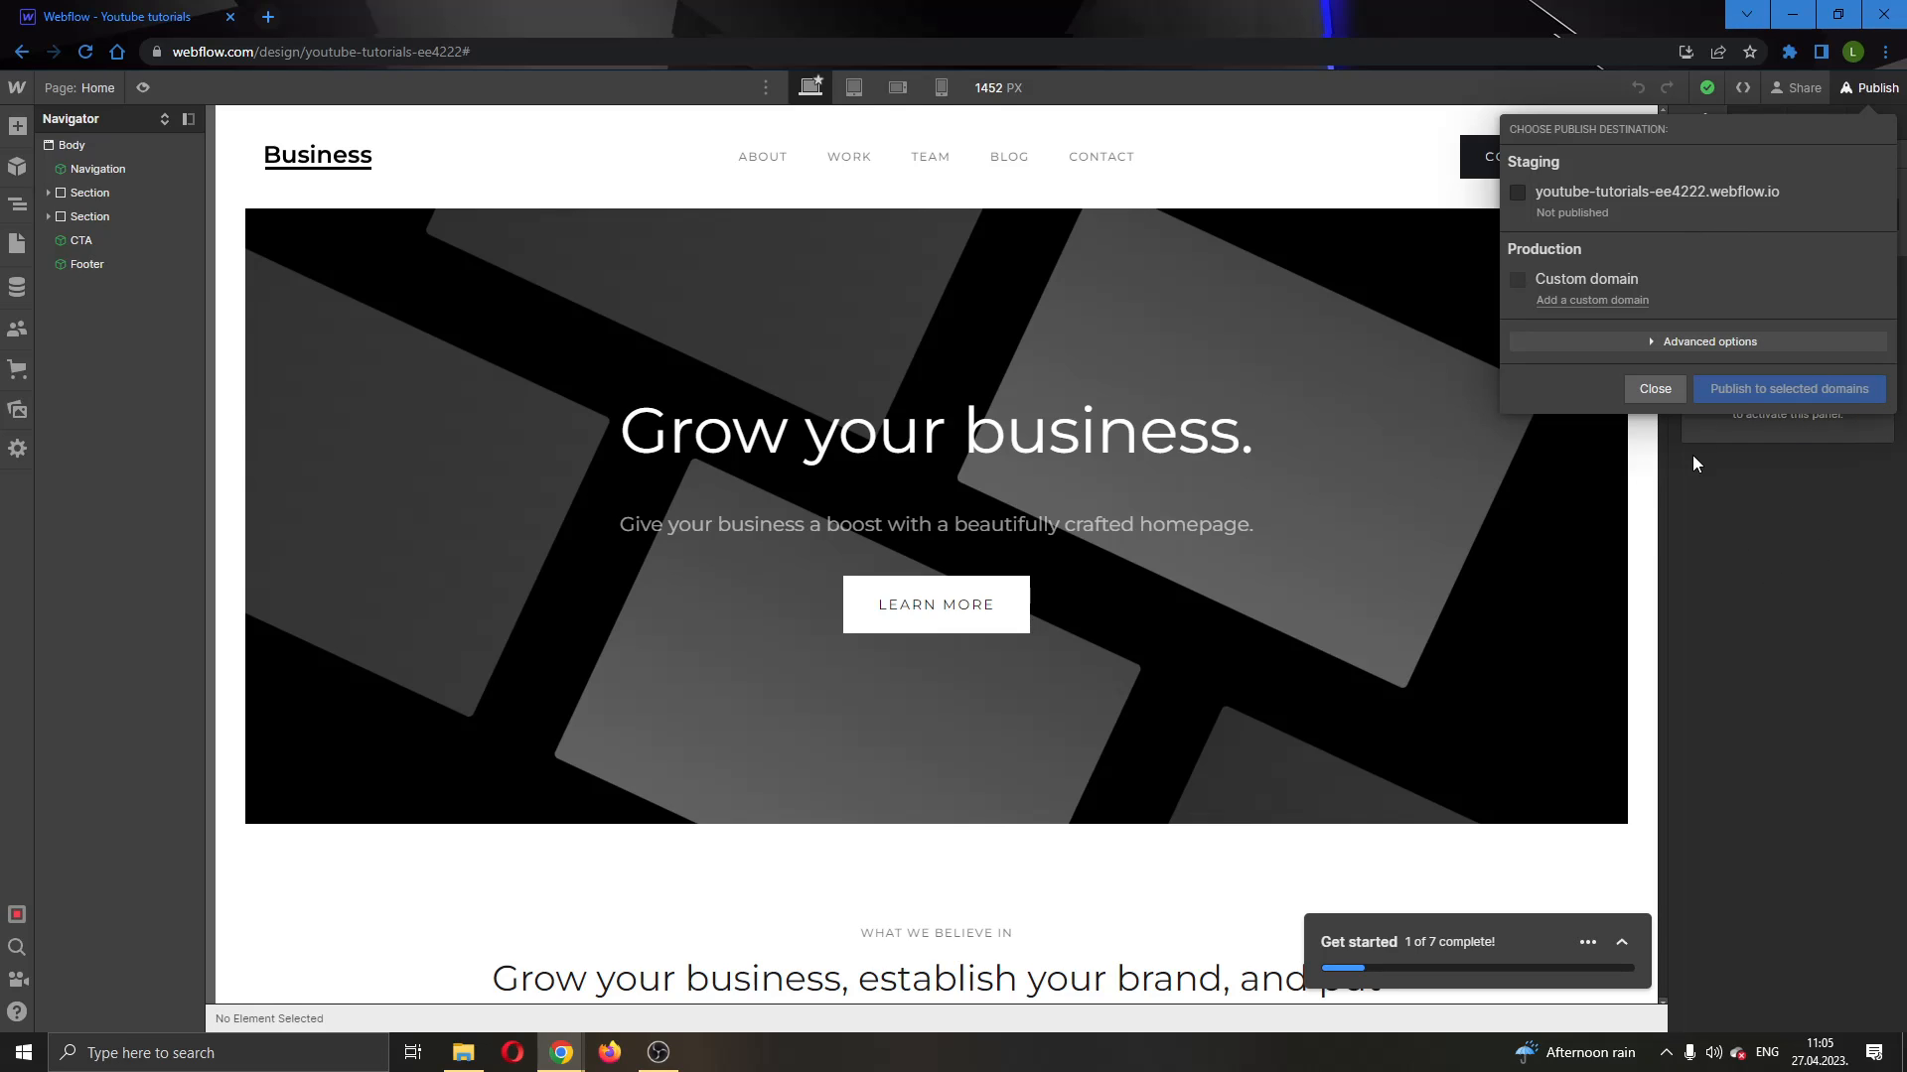
left_click(1517, 193)
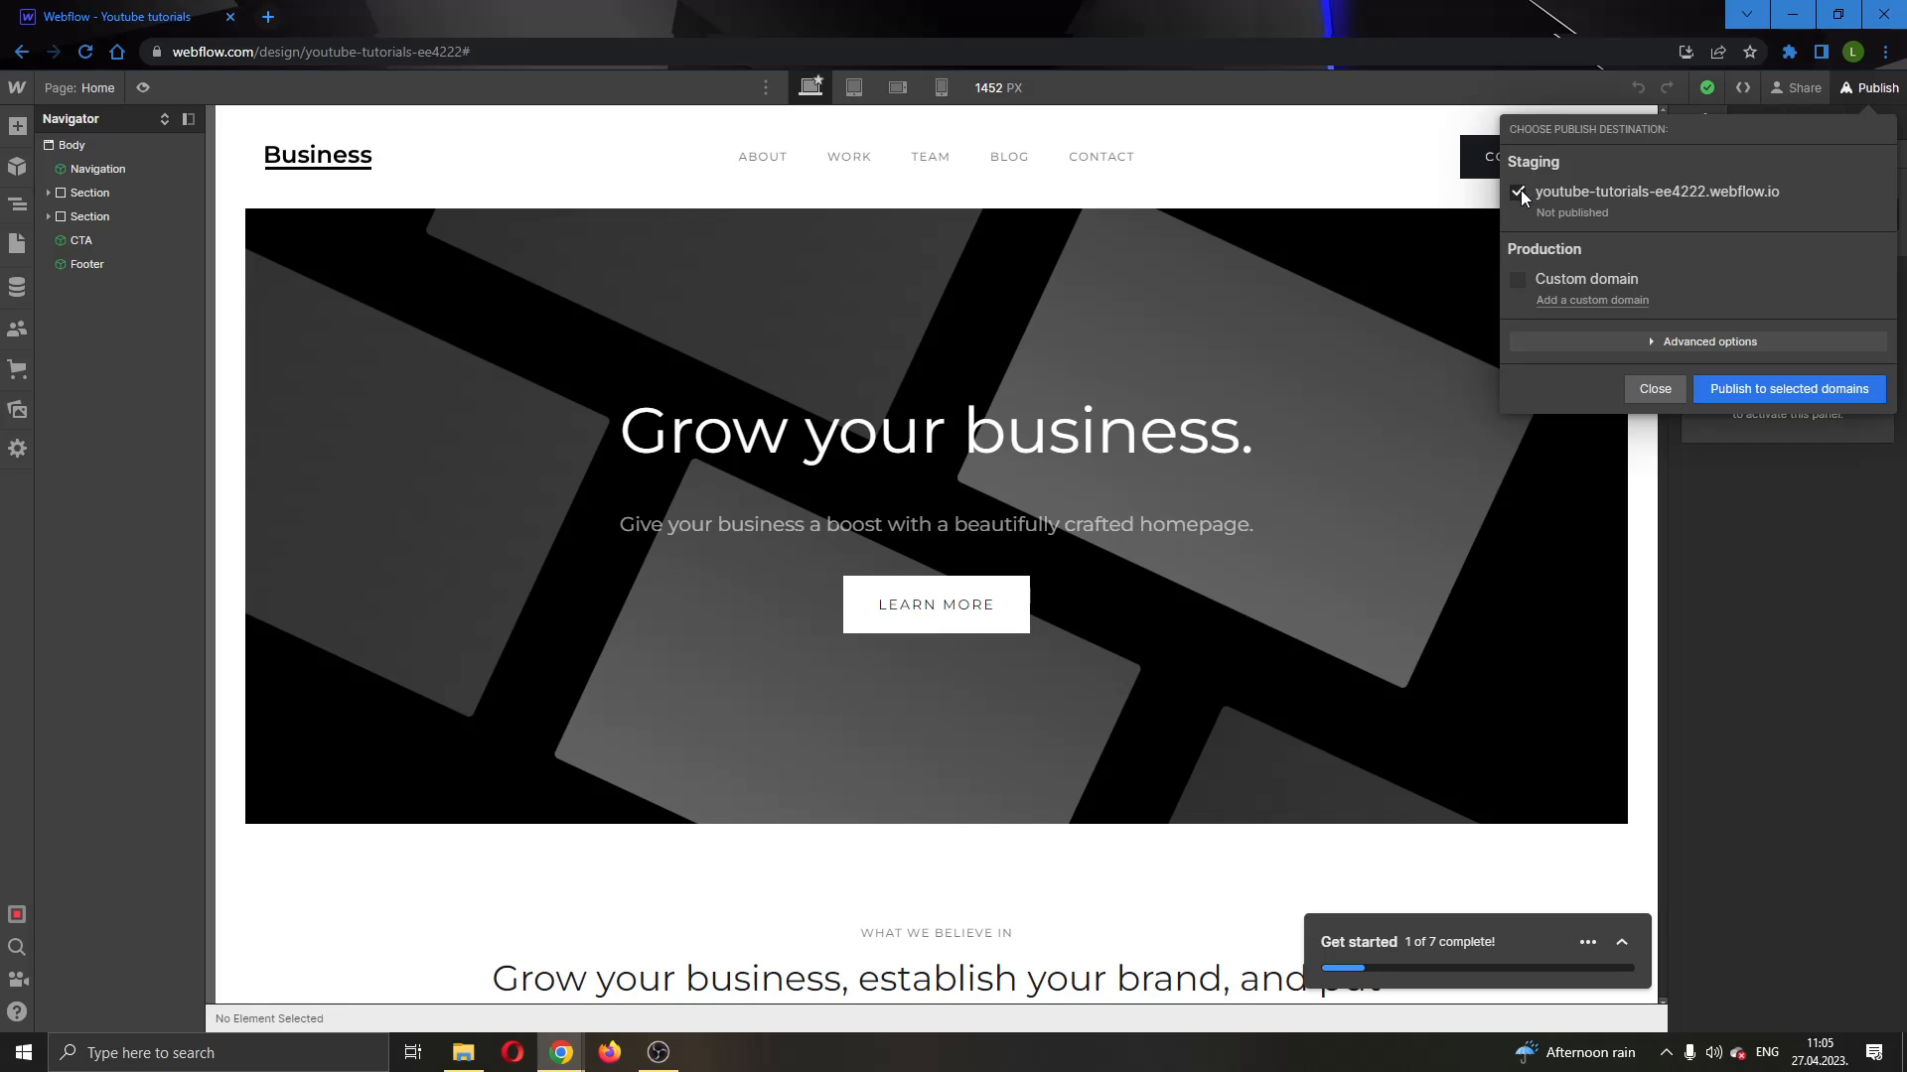